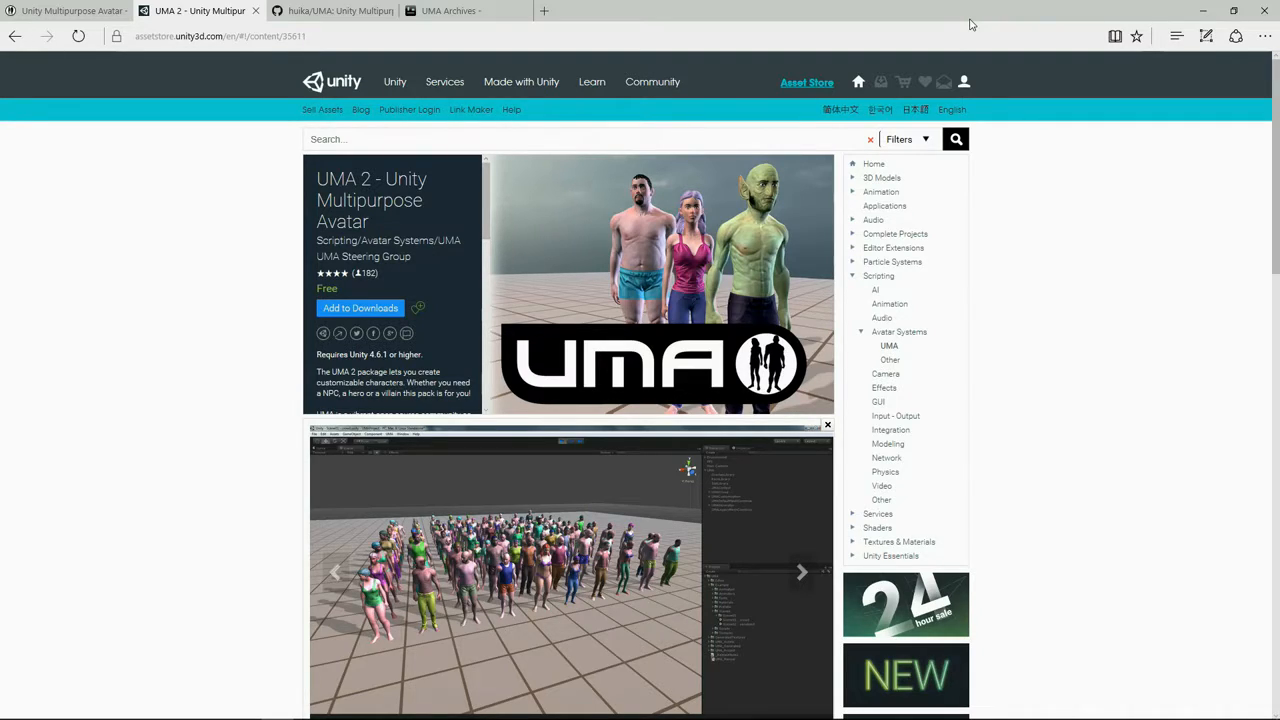
- Switch to the huika/UMA repository, select the unity53 branch and bring up Clone or download
left_click(330, 12)
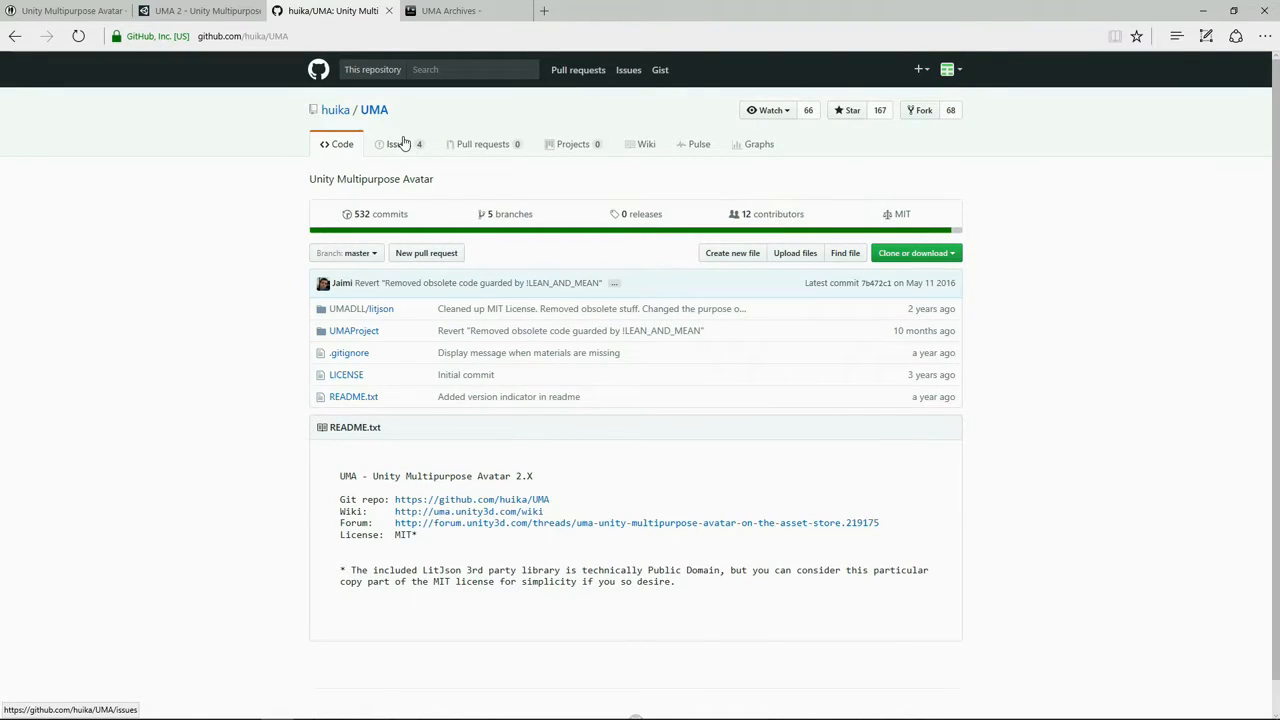
mouse_move(508, 212)
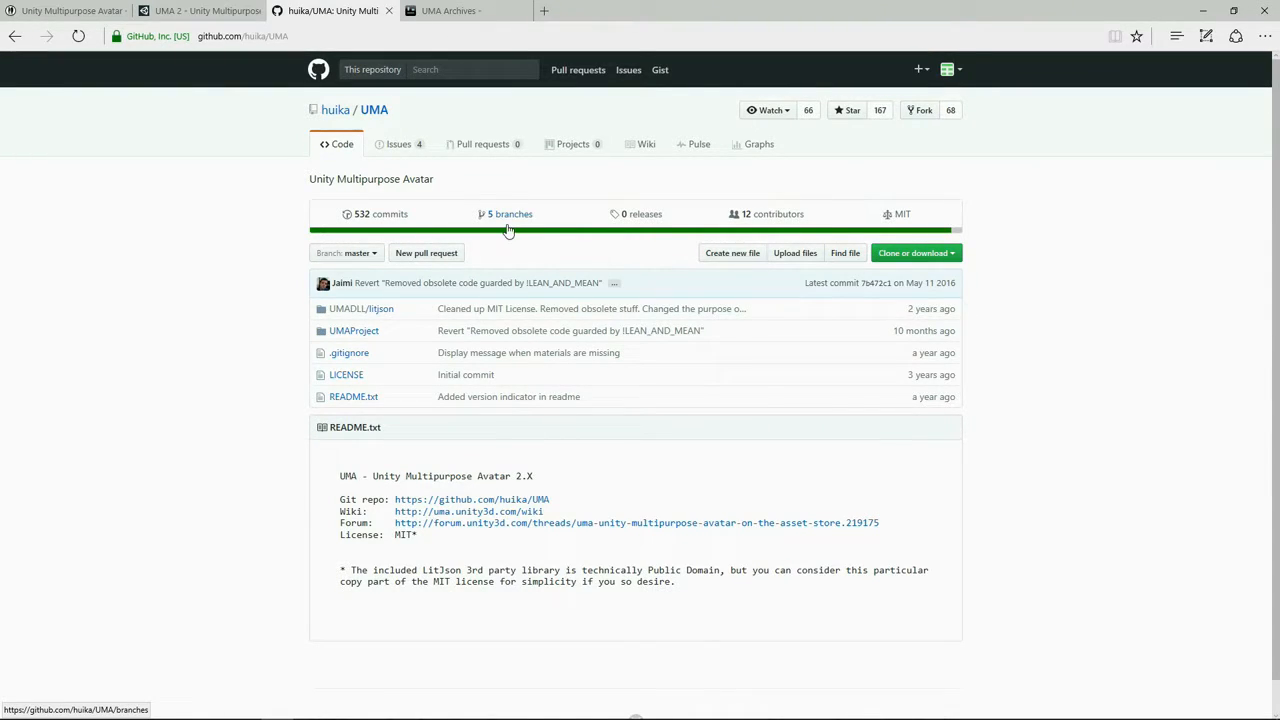
left_click(508, 214)
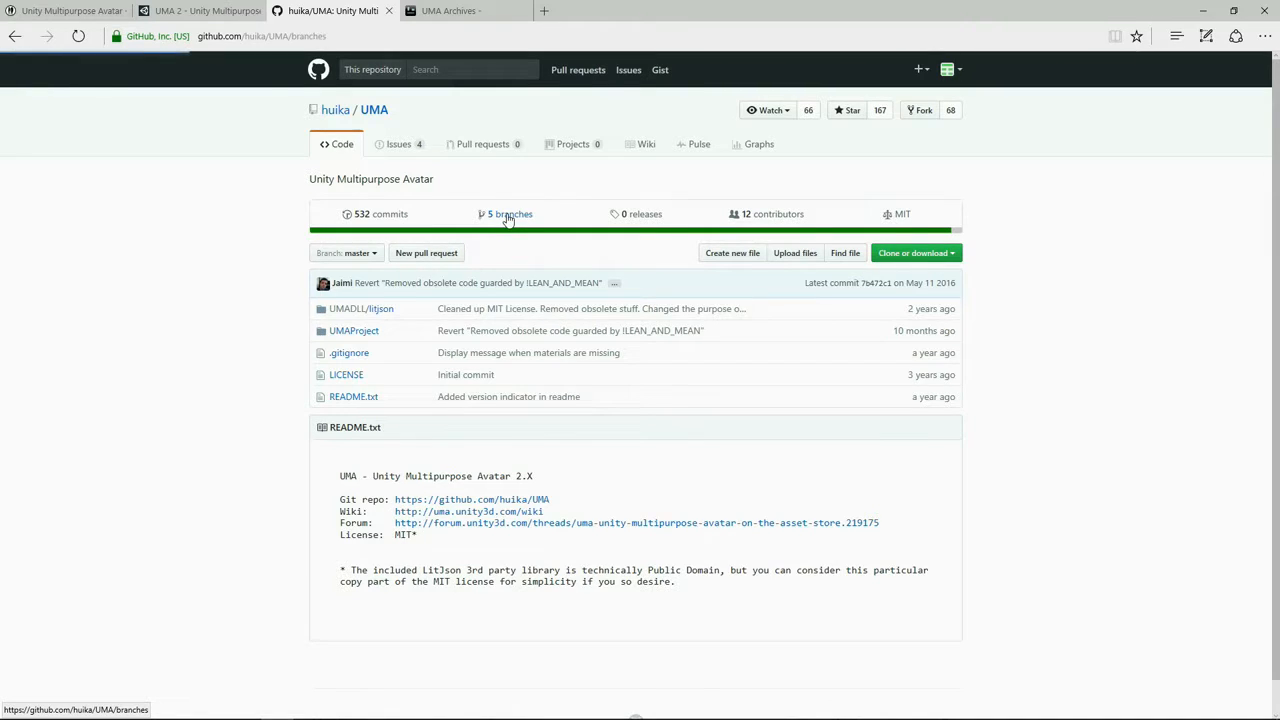
left_click(504, 214)
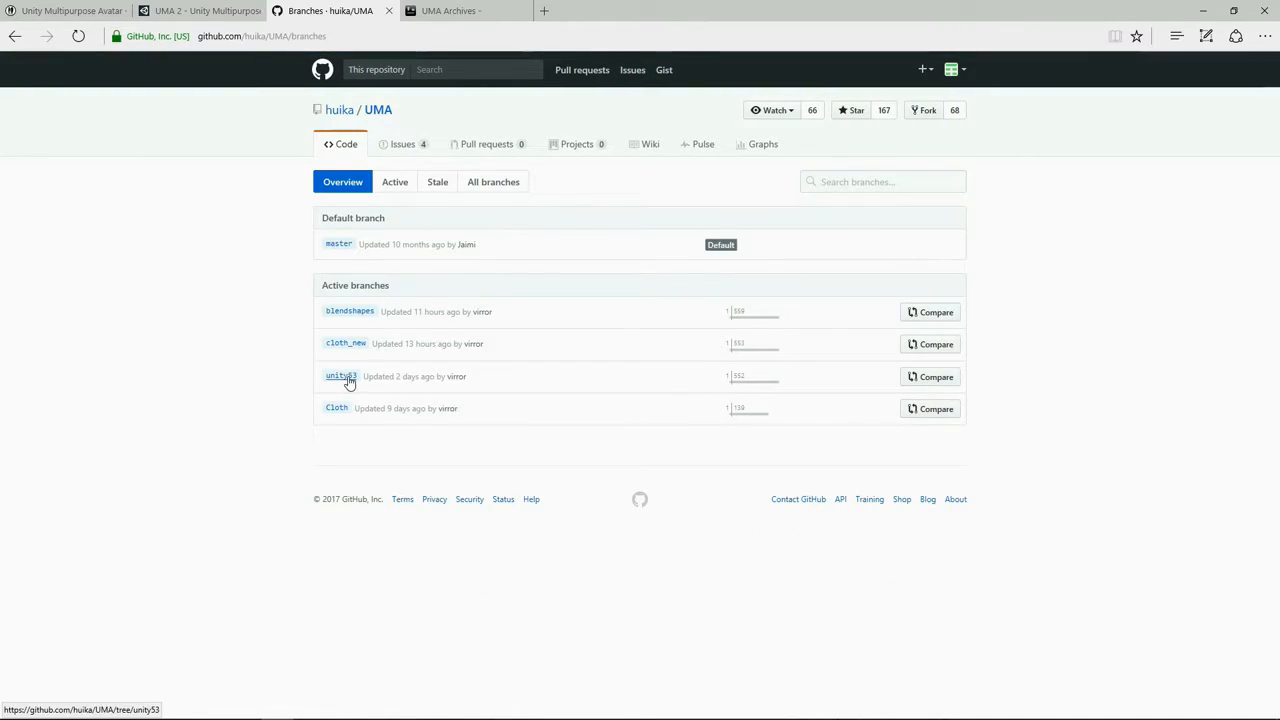
left_click(340, 376)
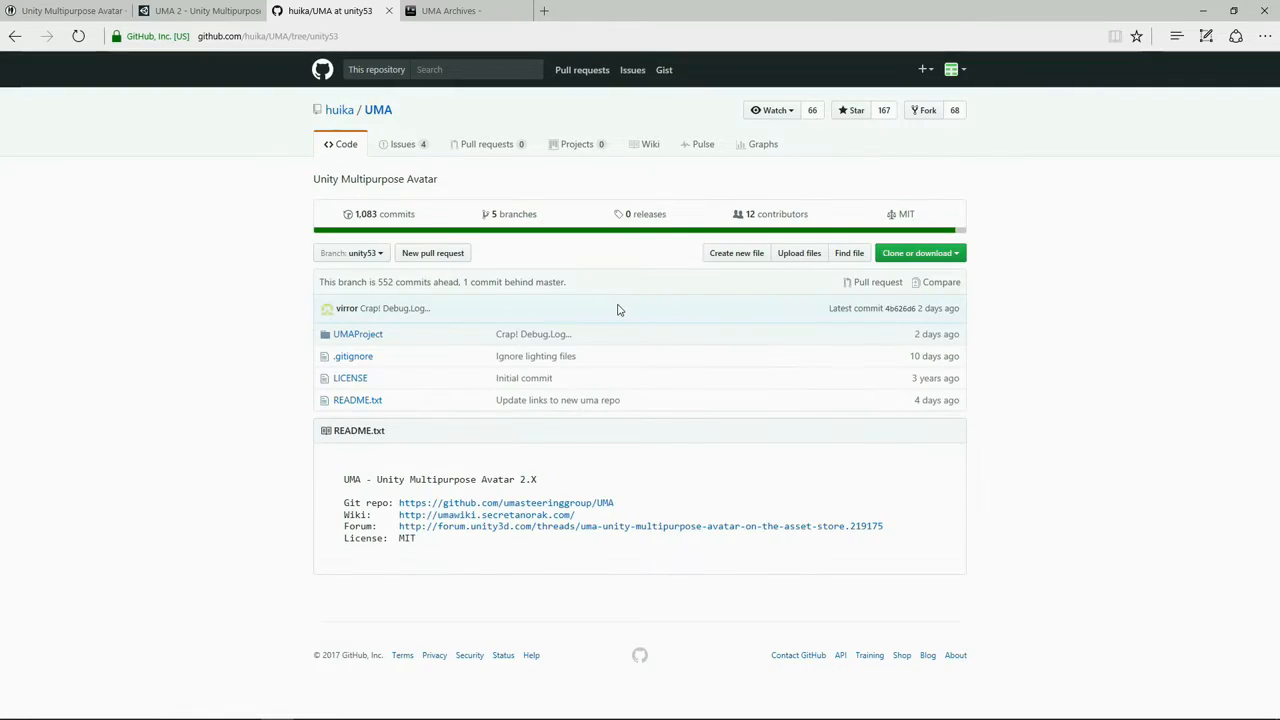
mouse_move(930, 256)
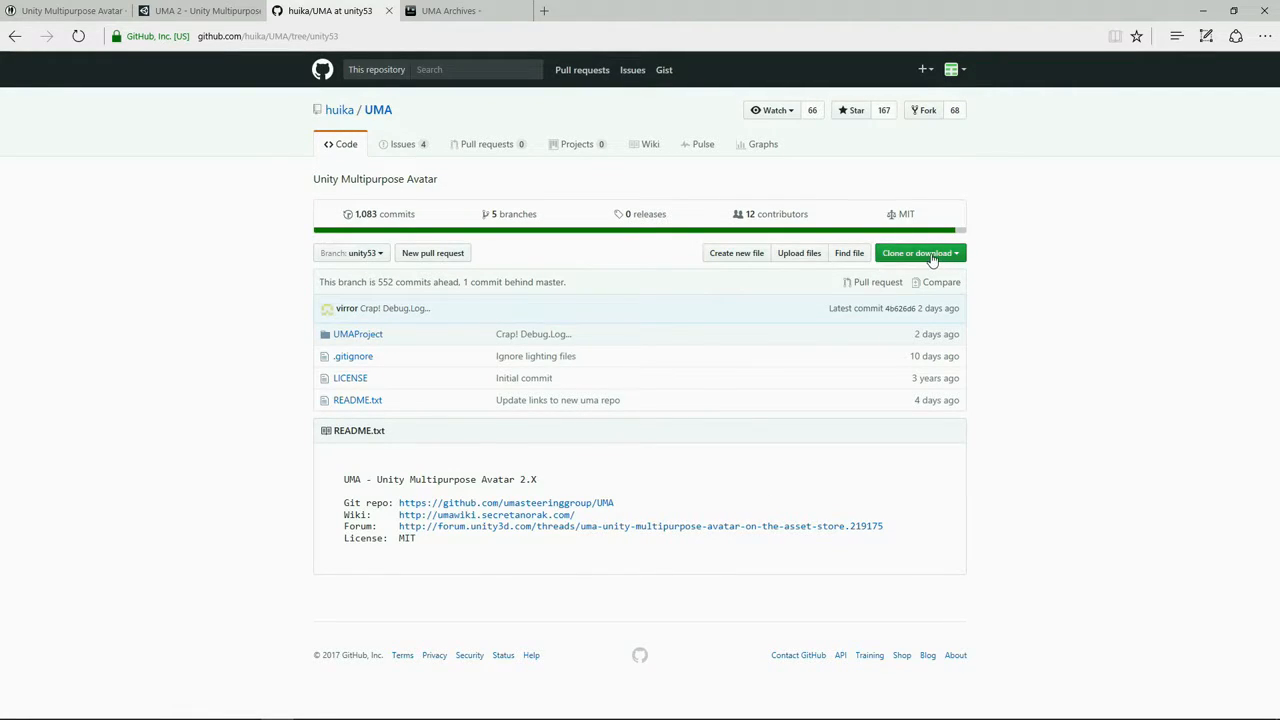
left_click(916, 252)
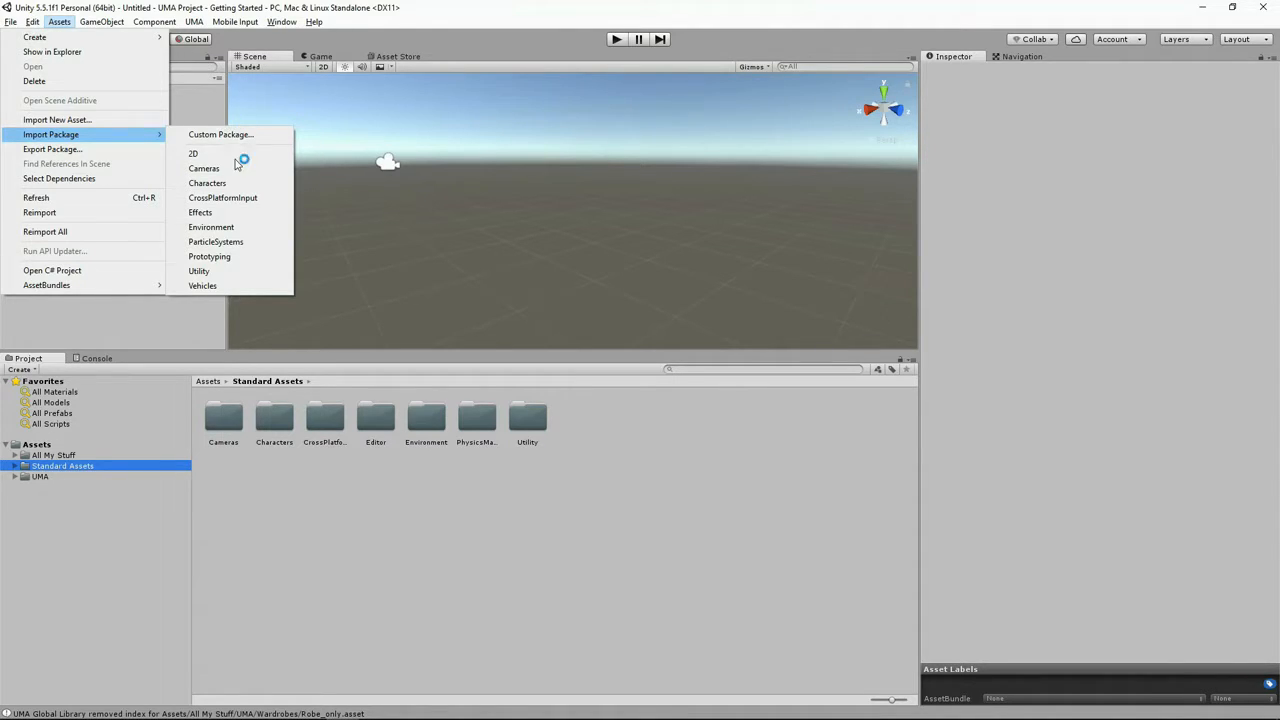
mouse_move(210, 228)
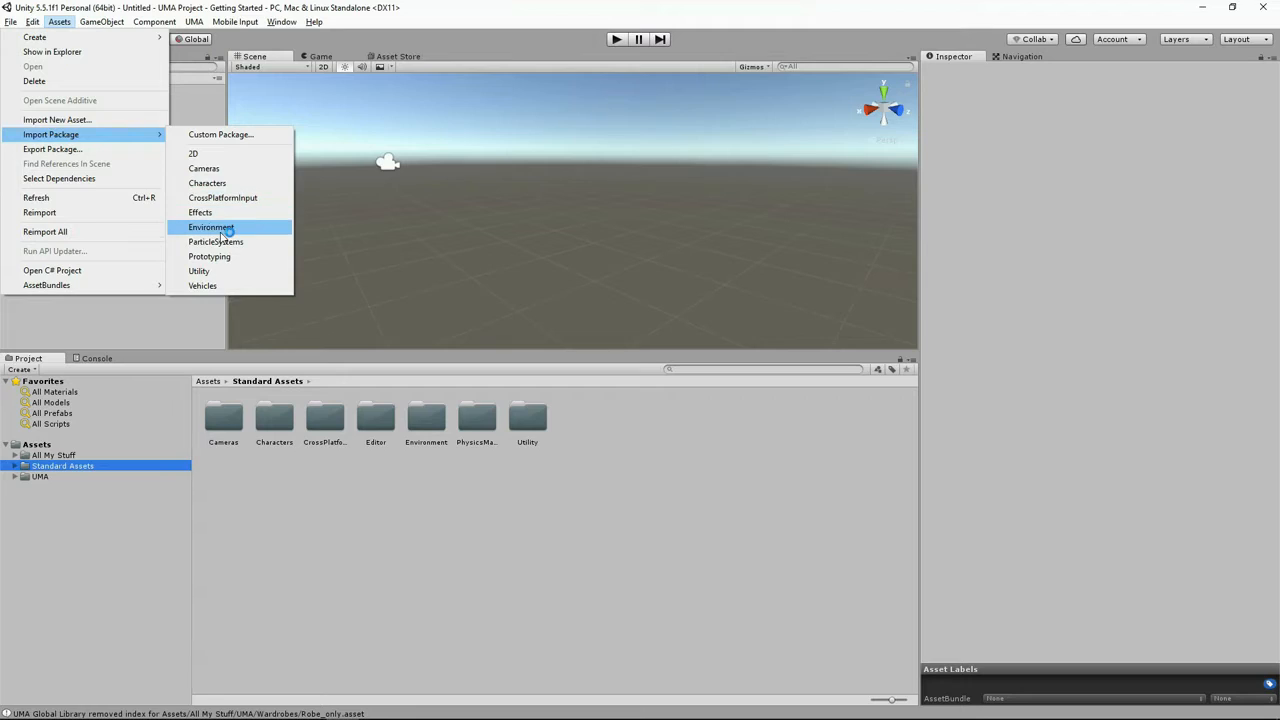
mouse_move(204, 168)
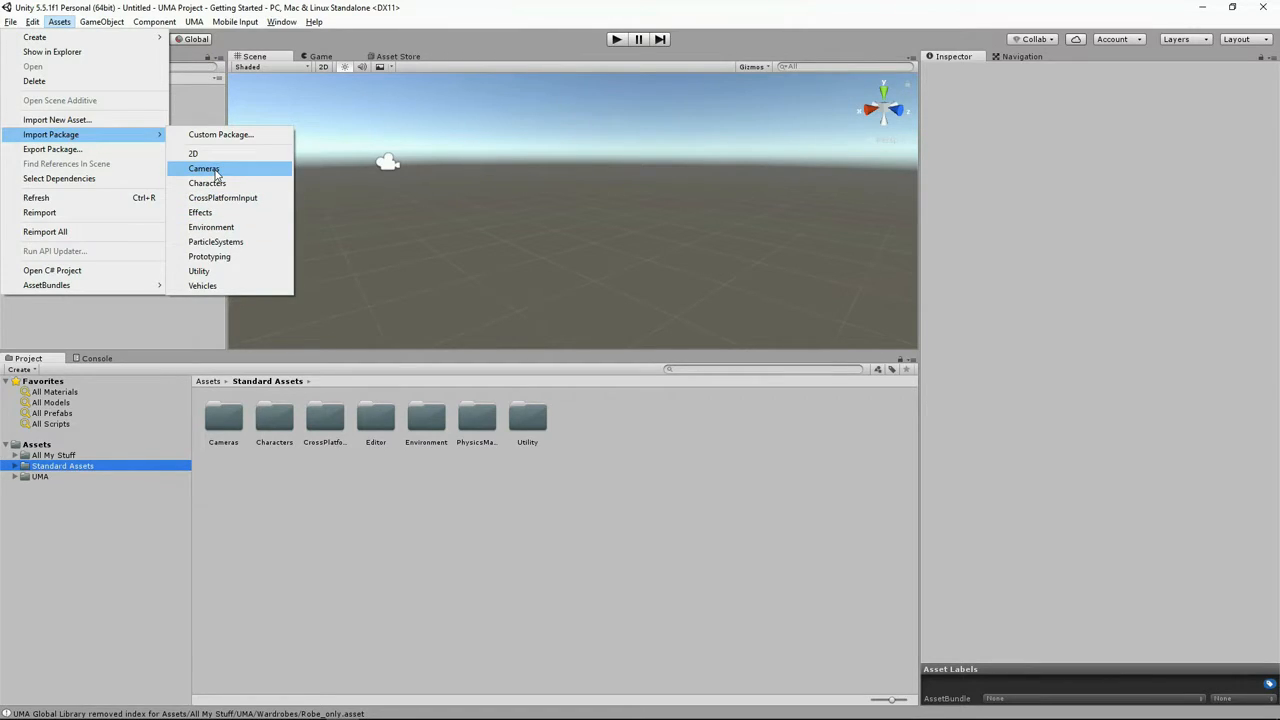
mouse_move(404, 176)
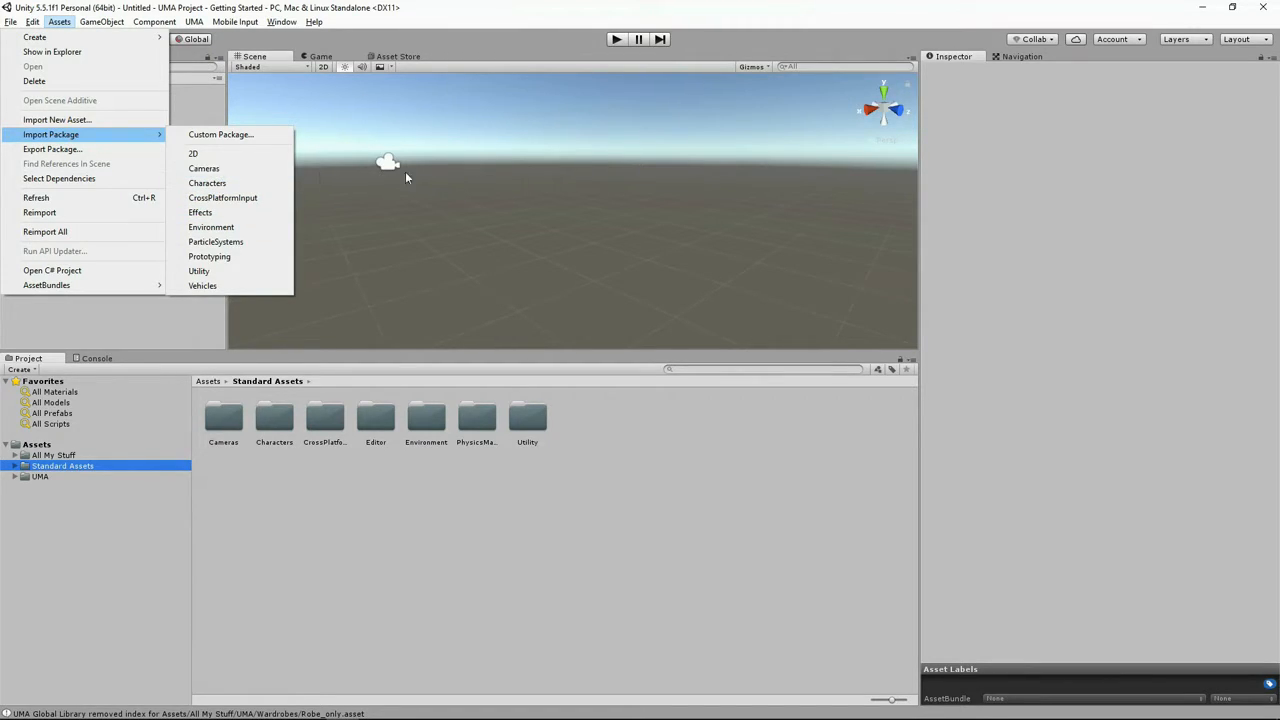
mouse_move(588, 180)
type("UMA DCS")
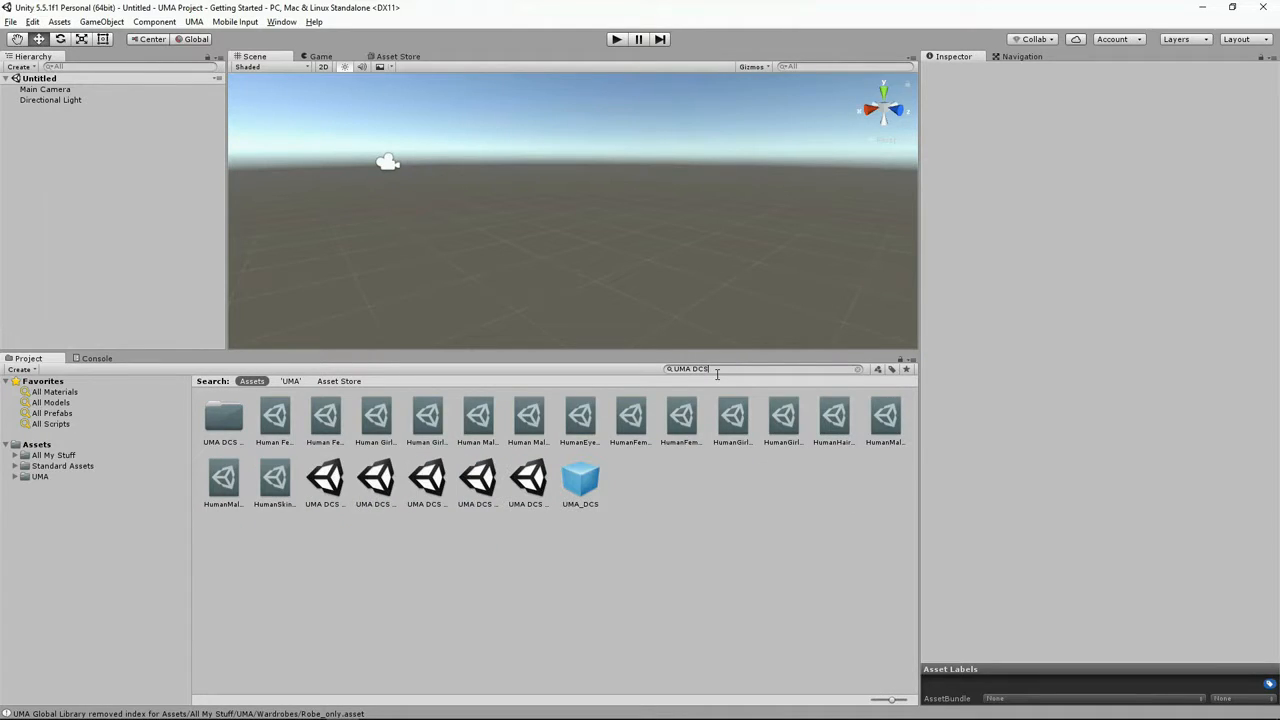
- Drag the UMA_DCS prefab into the Hierarchy and inspect its child objects
left_click(580, 478)
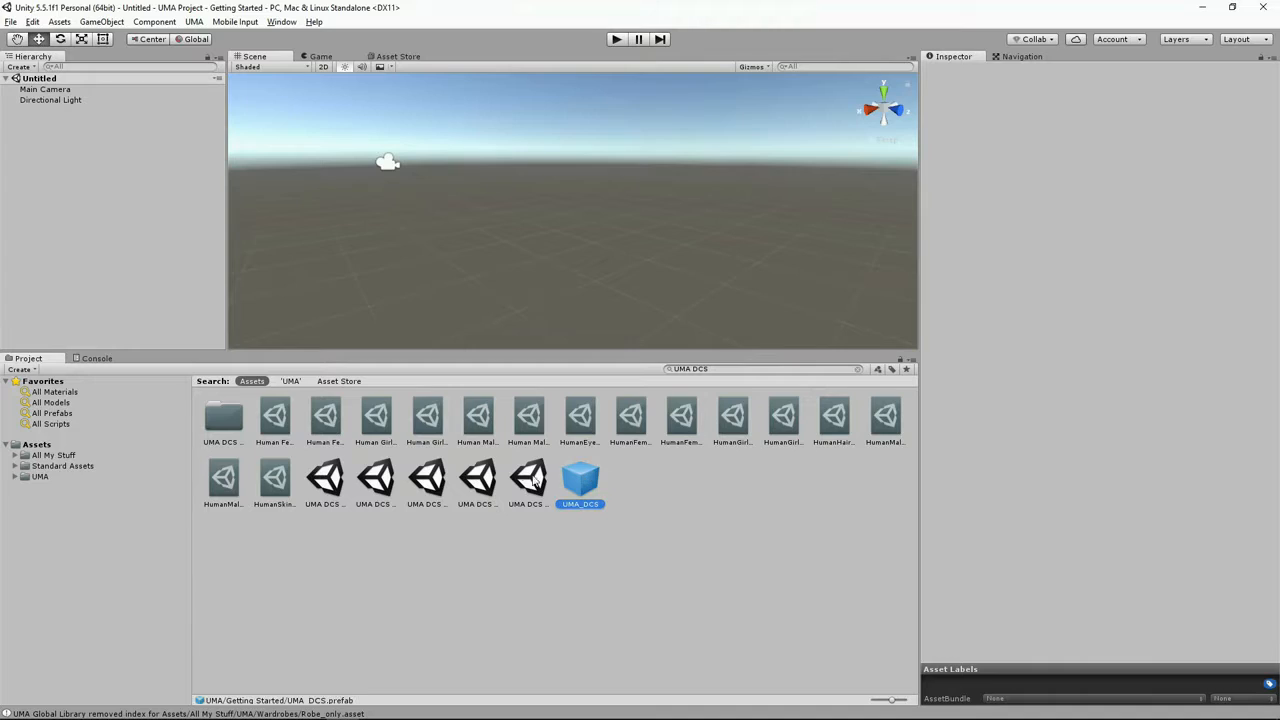
left_click(580, 480)
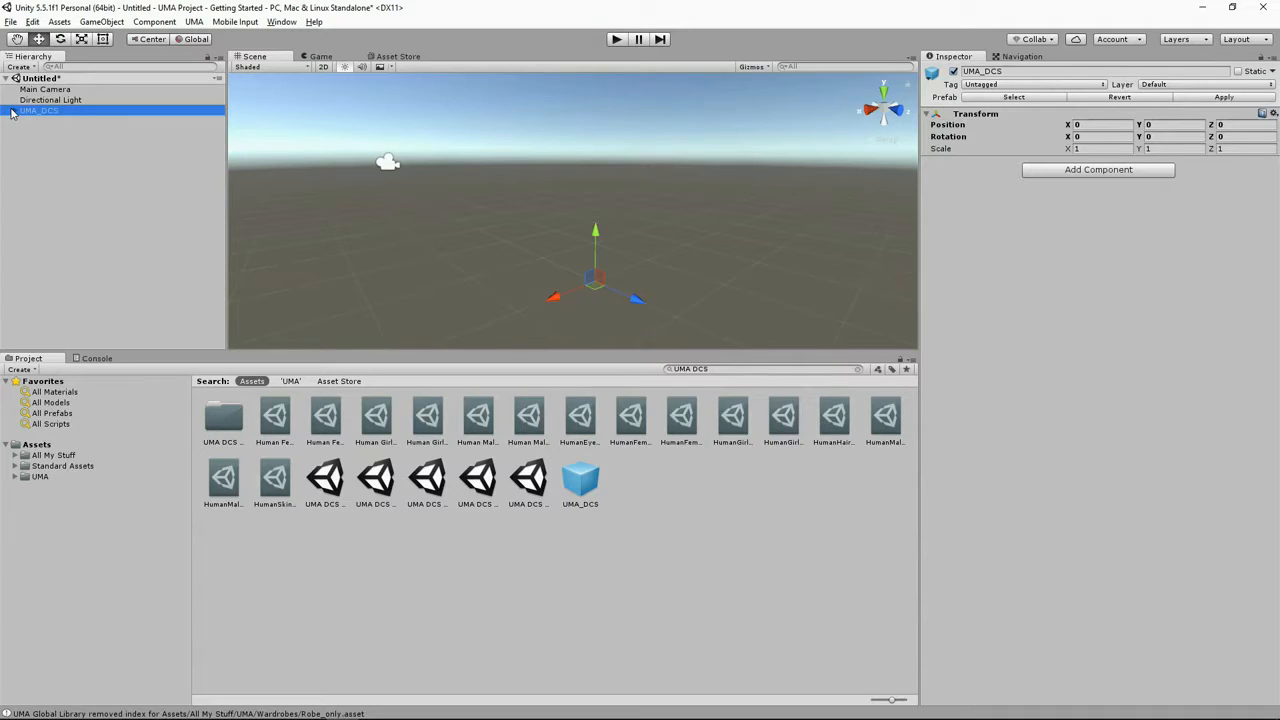
left_click(8, 110)
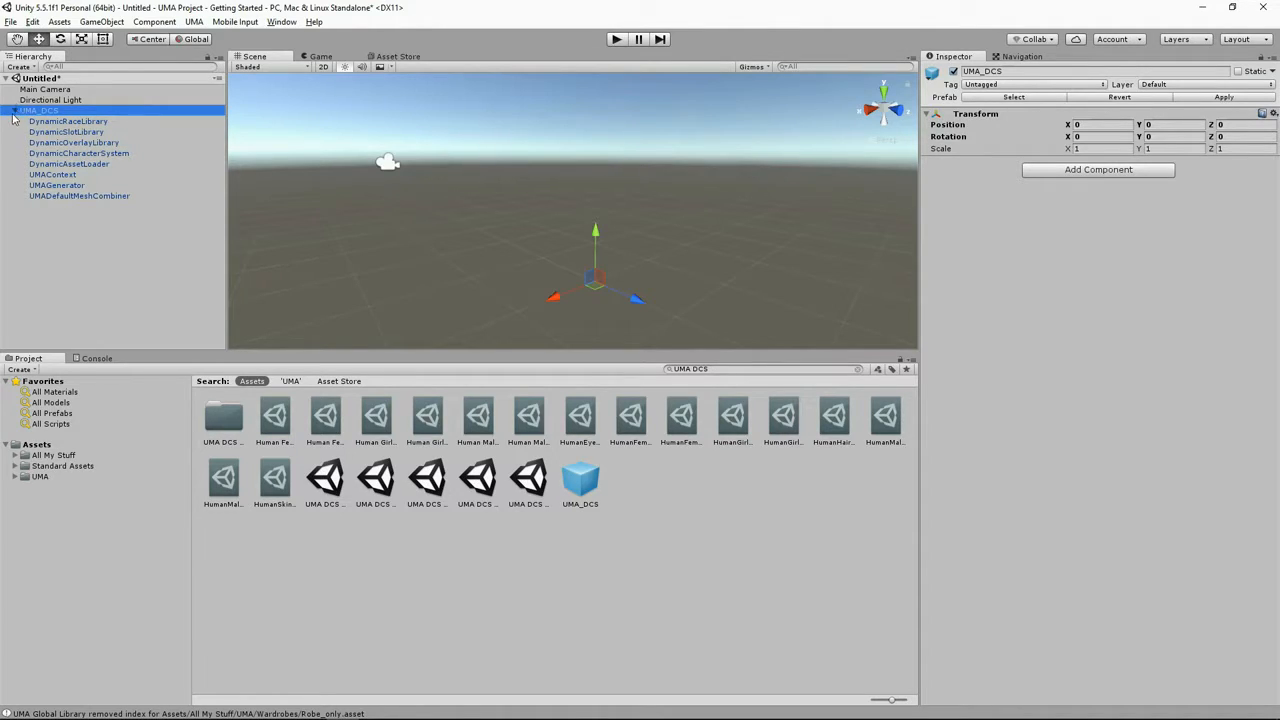
left_click(8, 110)
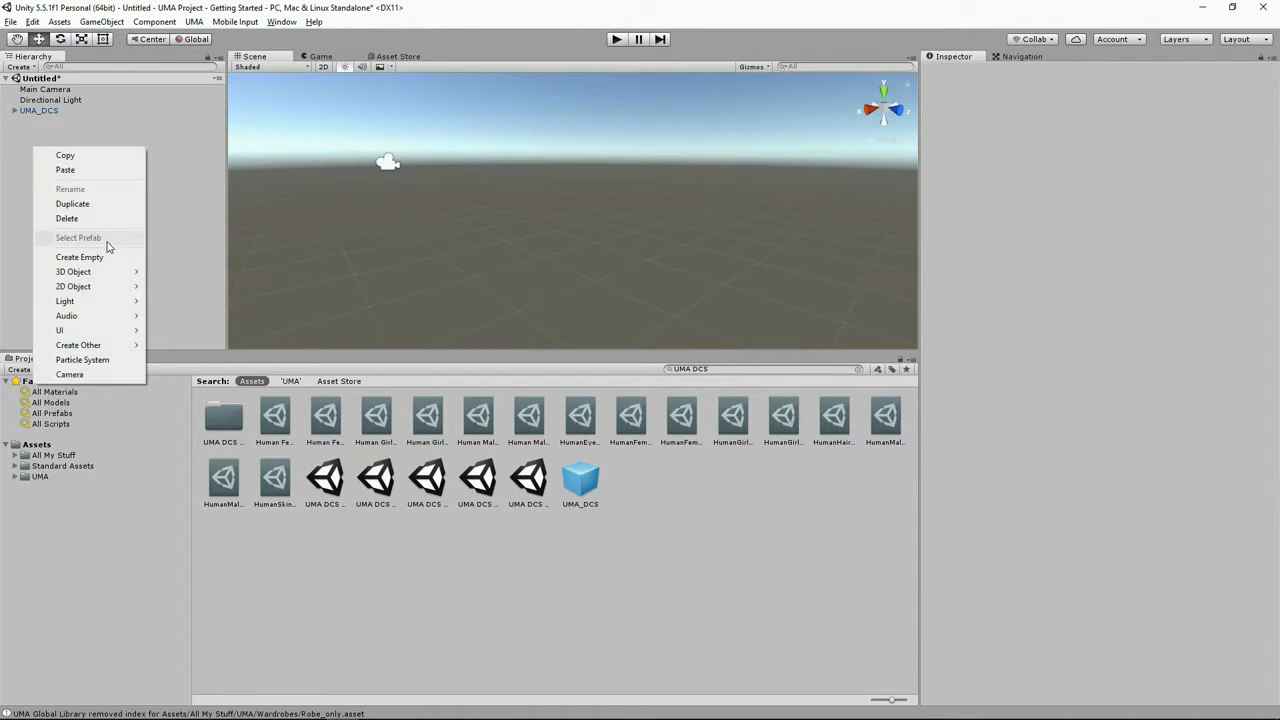
- Create an empty object UMA_Male and add a Dynamic Character Avatar component to it
left_click(80, 256)
type("UMA_Male")
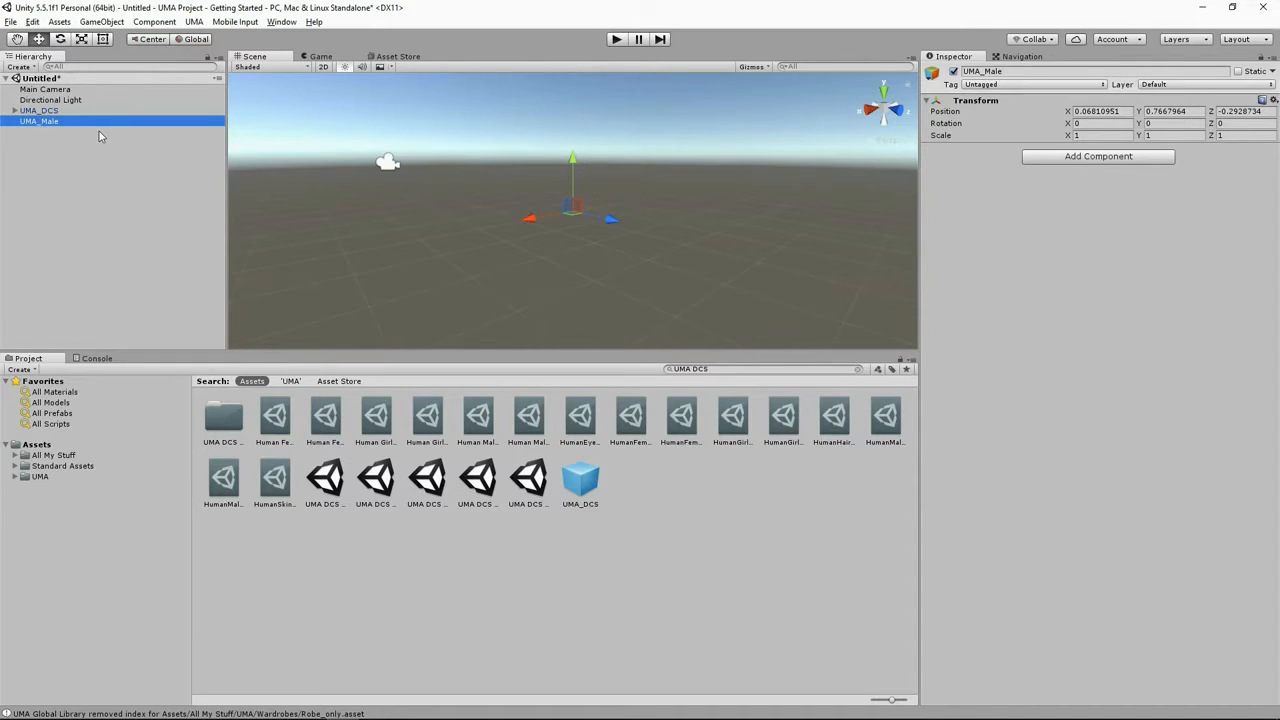
left_click(1098, 156)
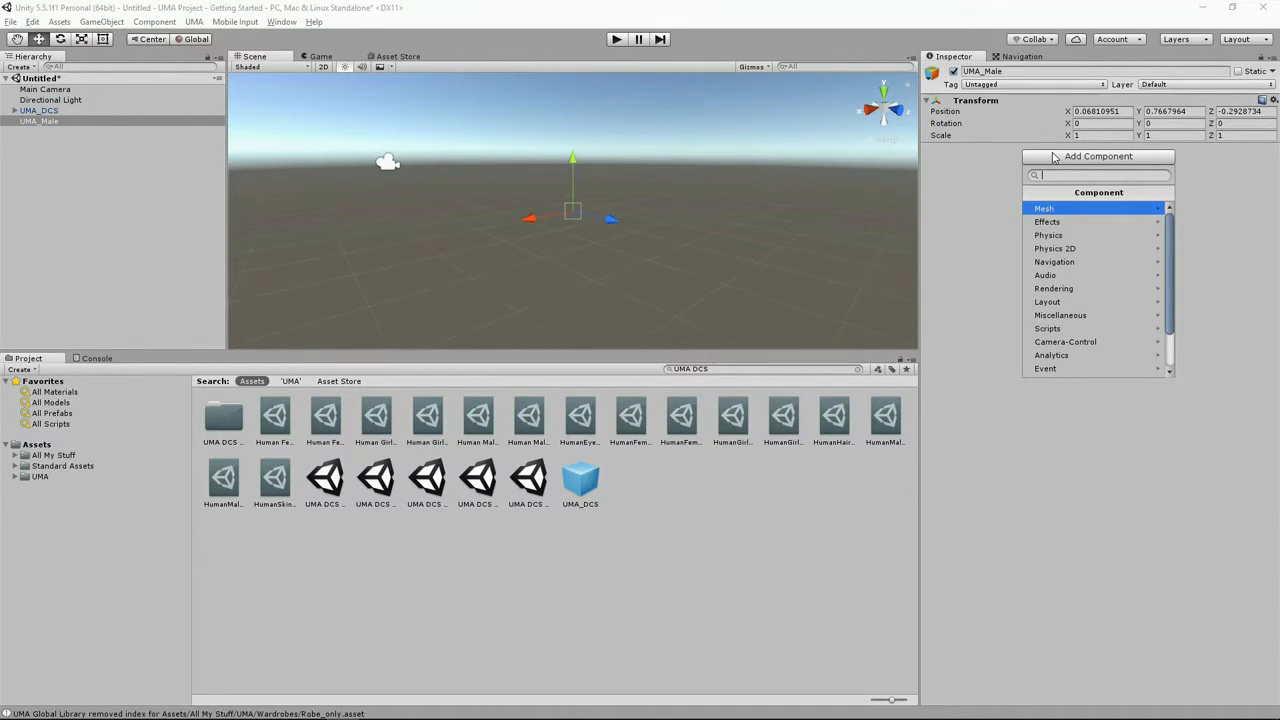
type("Dy")
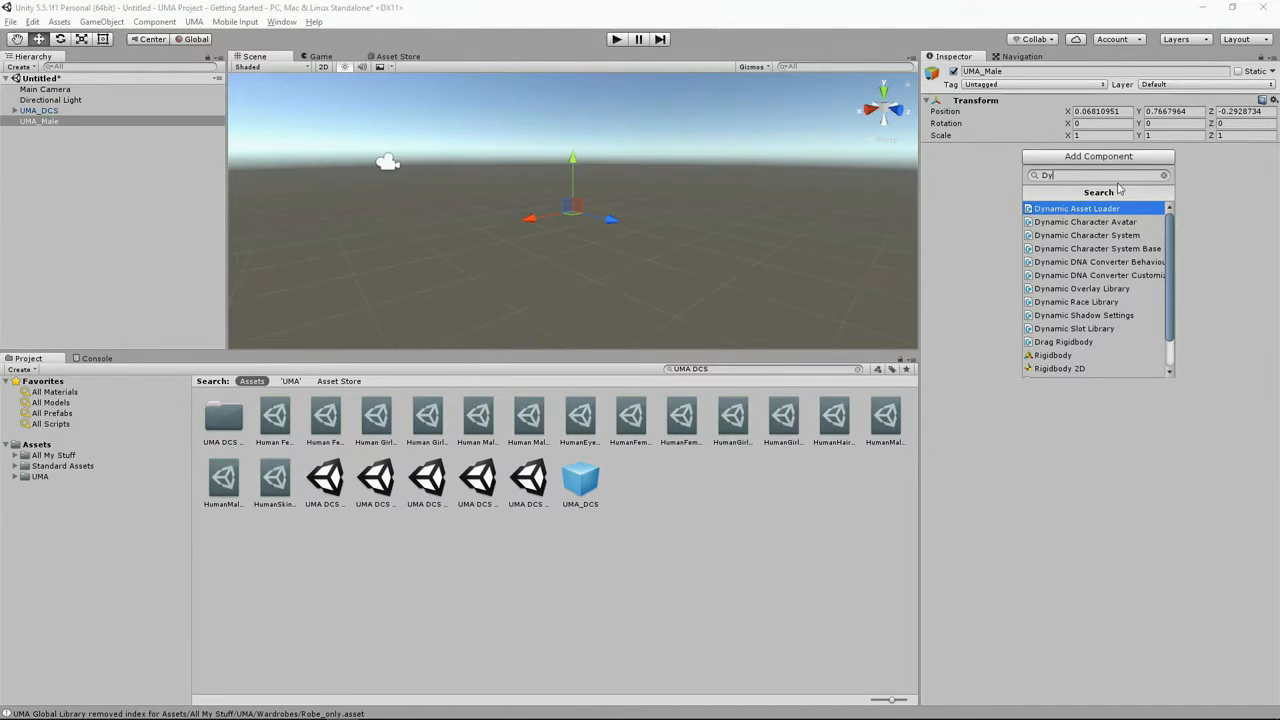
left_click(1084, 220)
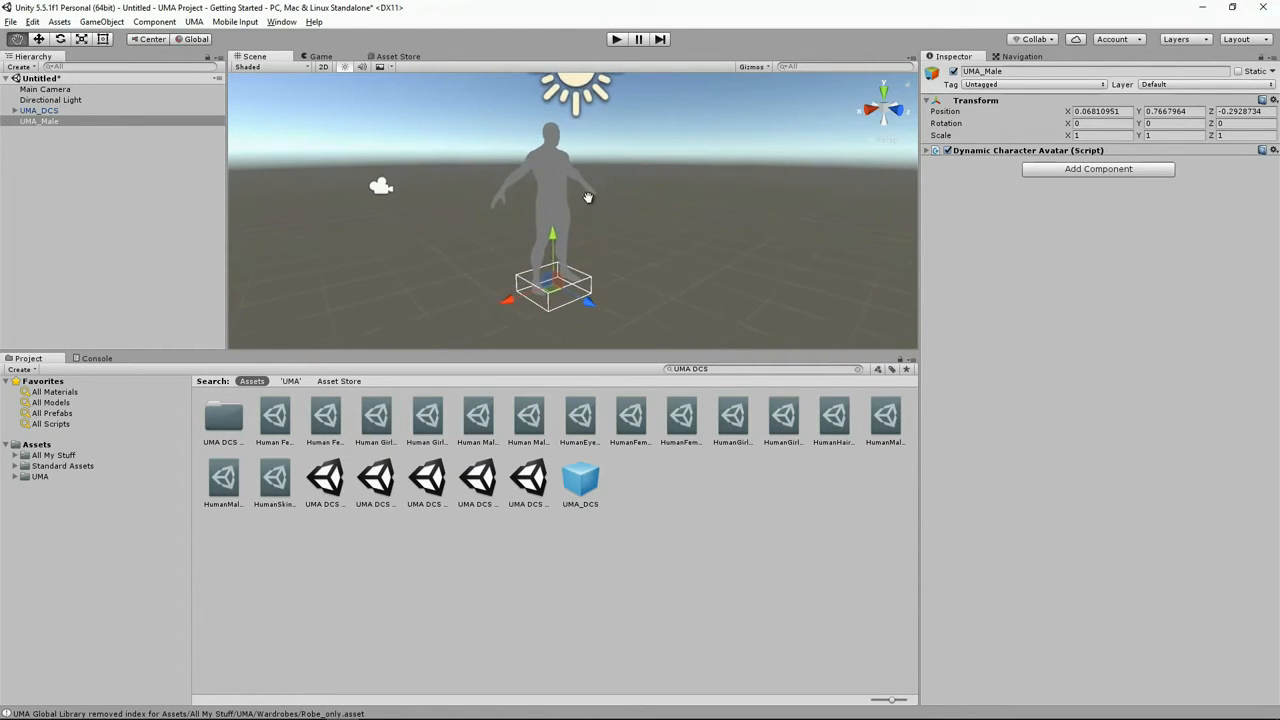
left_click(926, 150)
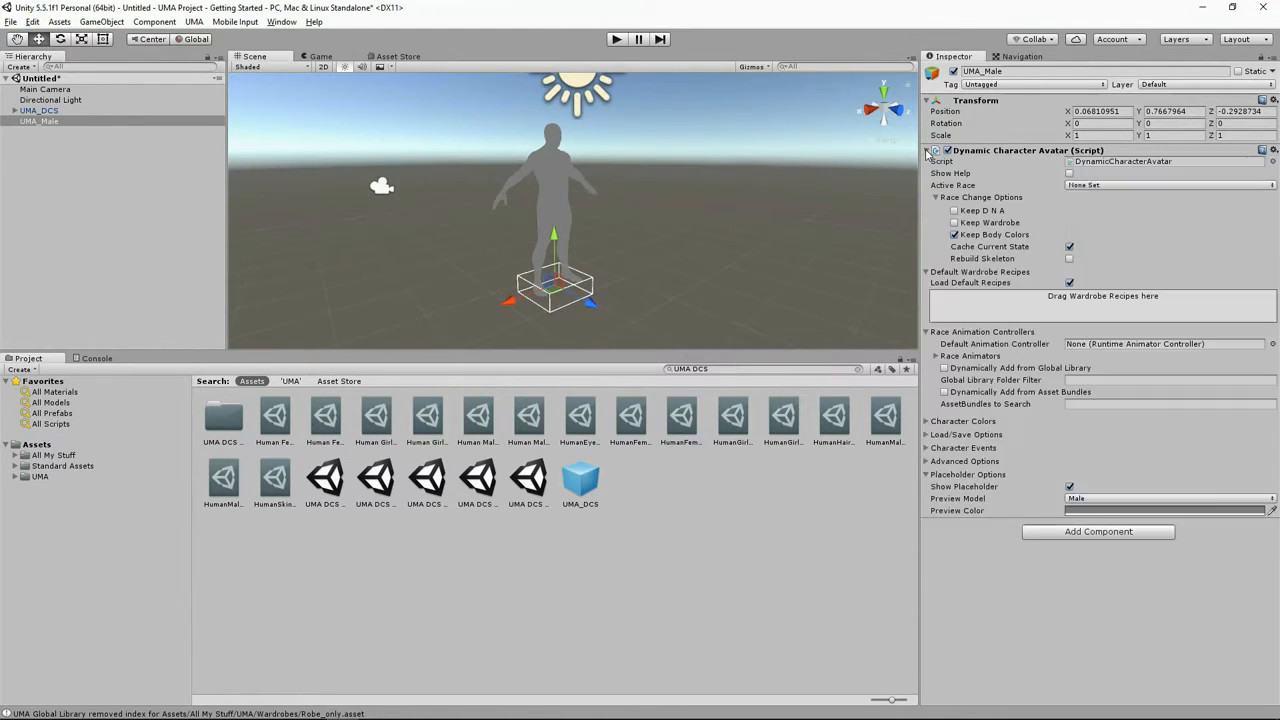
left_click(1068, 486)
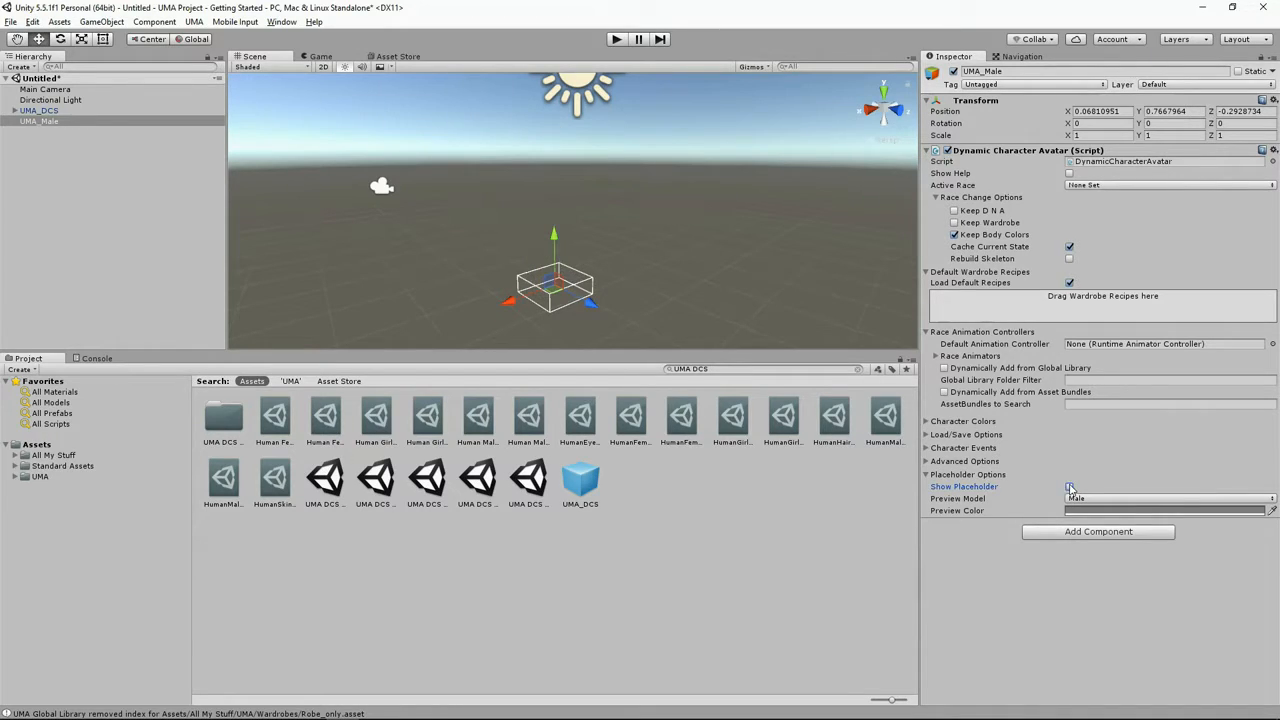
left_click(1068, 486)
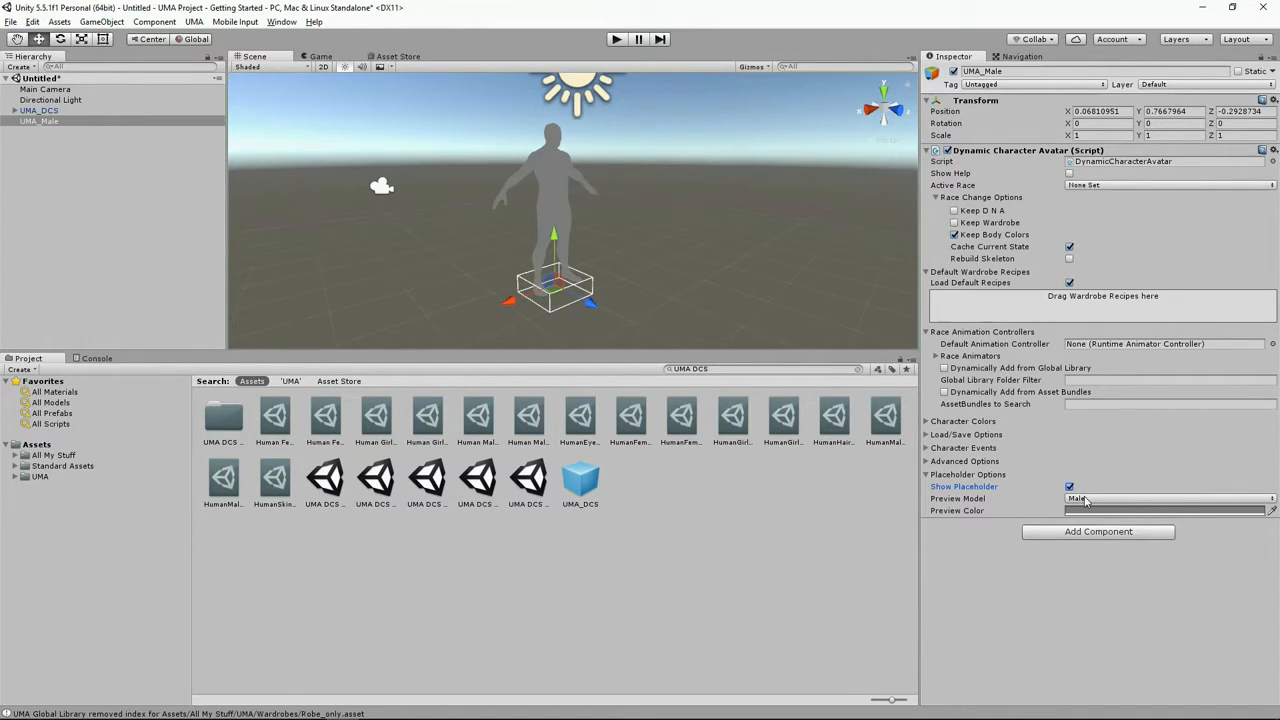
left_click(1164, 498)
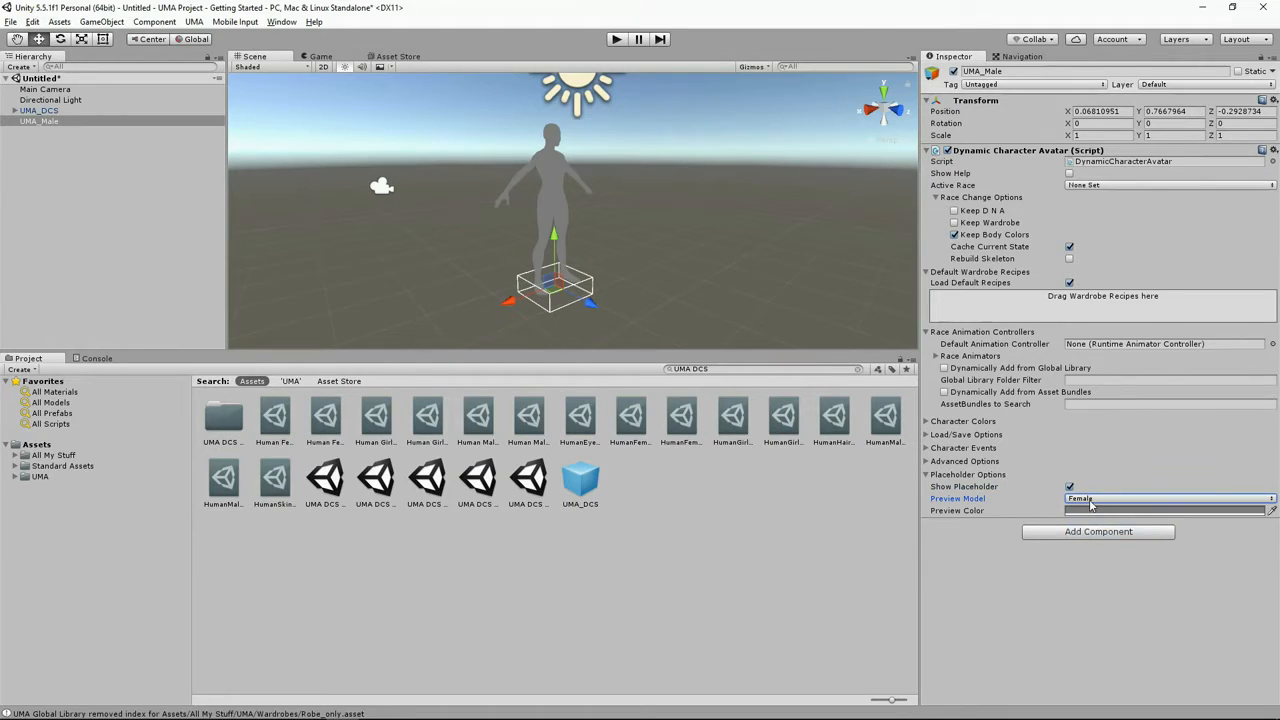
left_click(1168, 498)
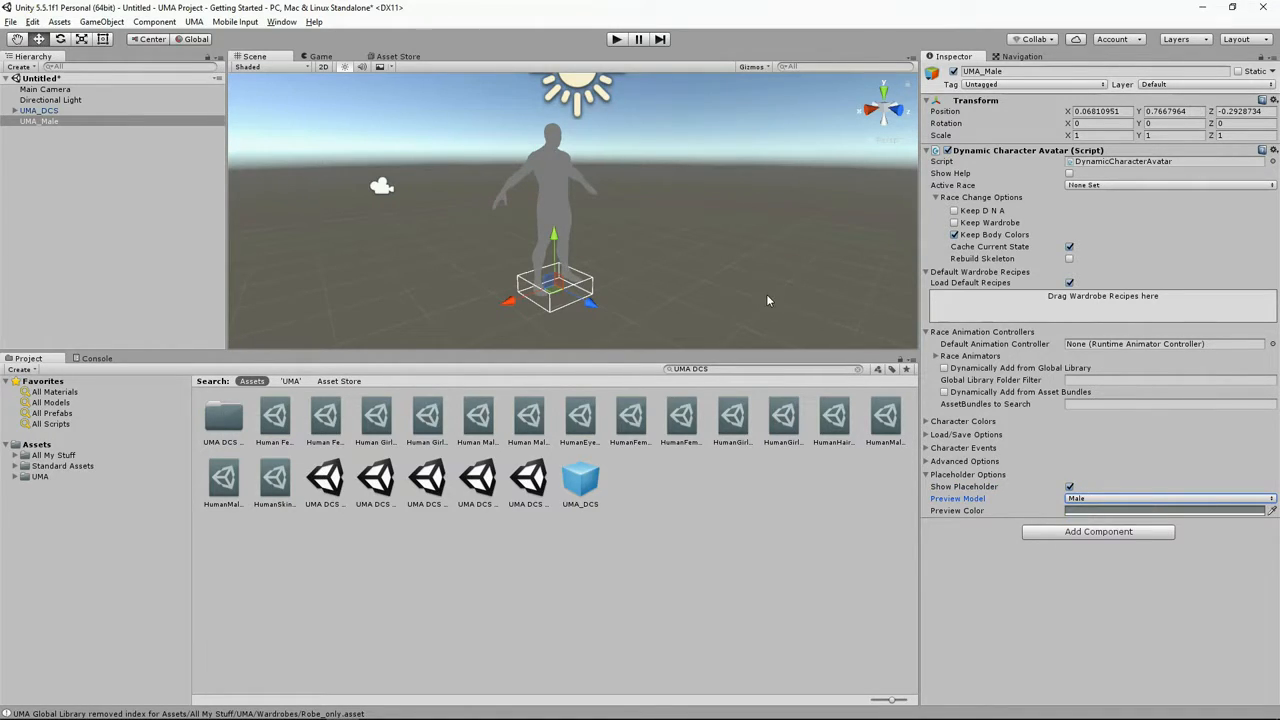
mouse_move(600, 292)
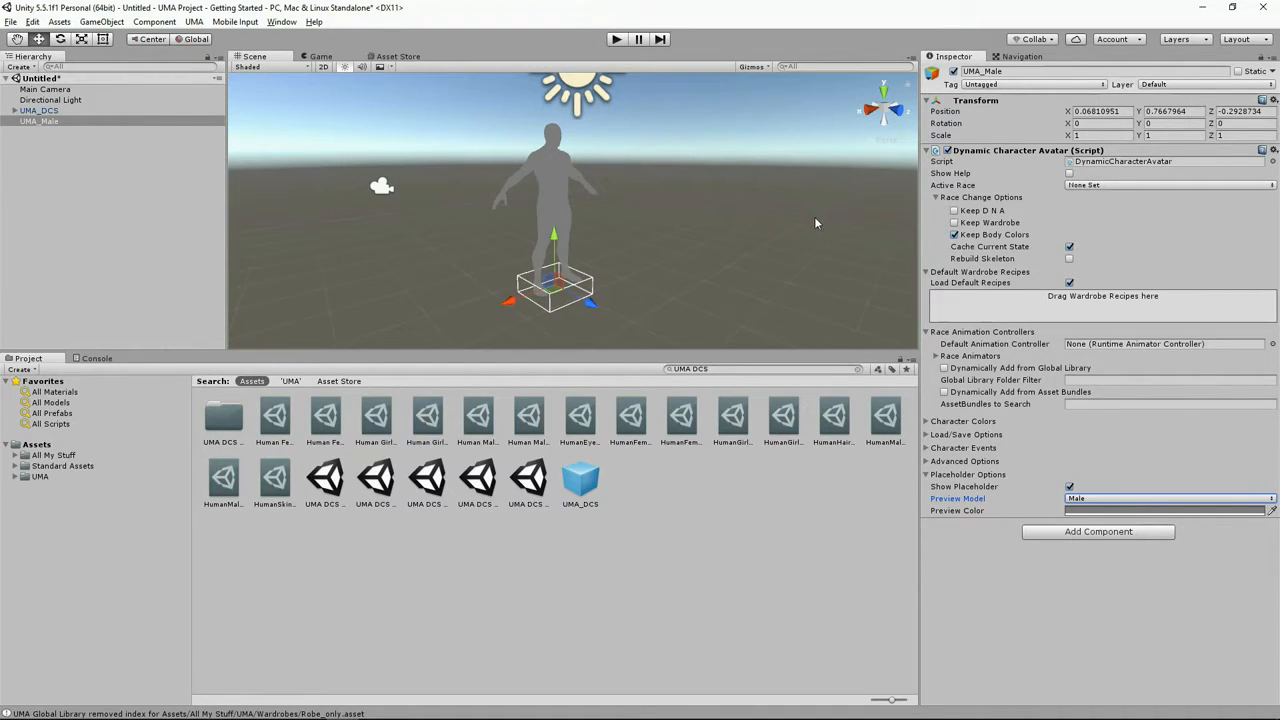
mouse_move(620, 258)
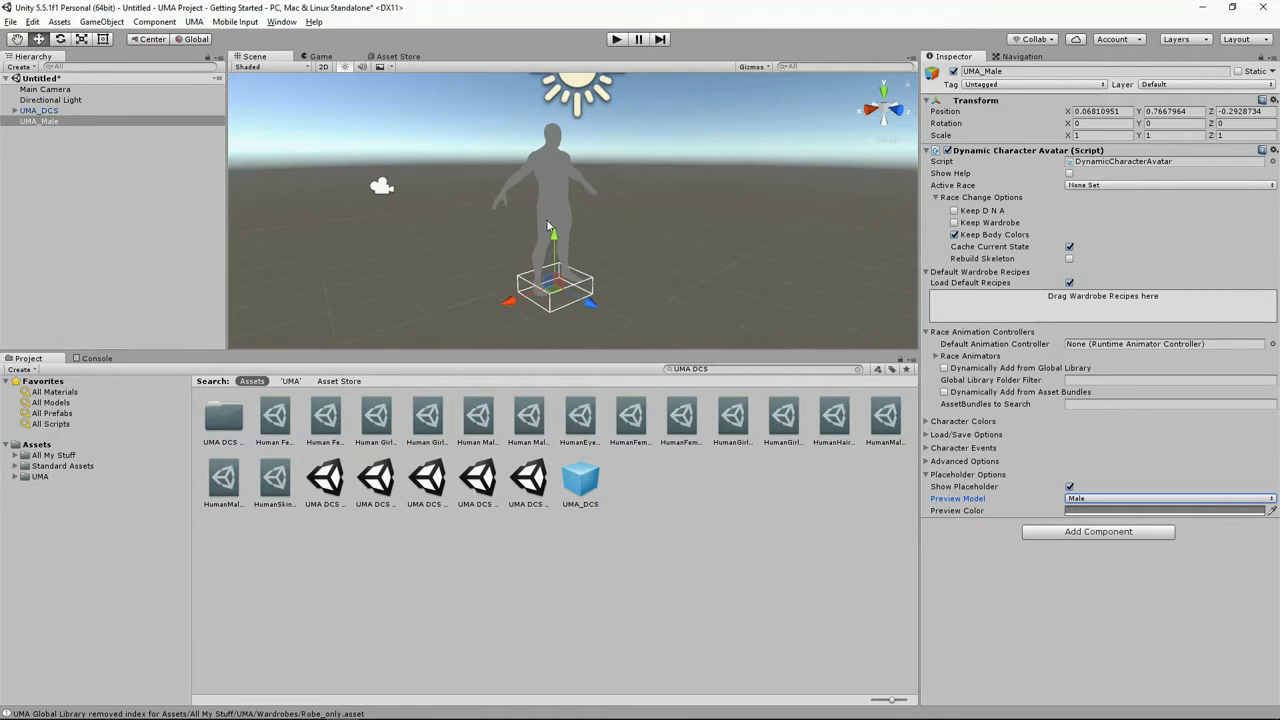
mouse_move(628, 236)
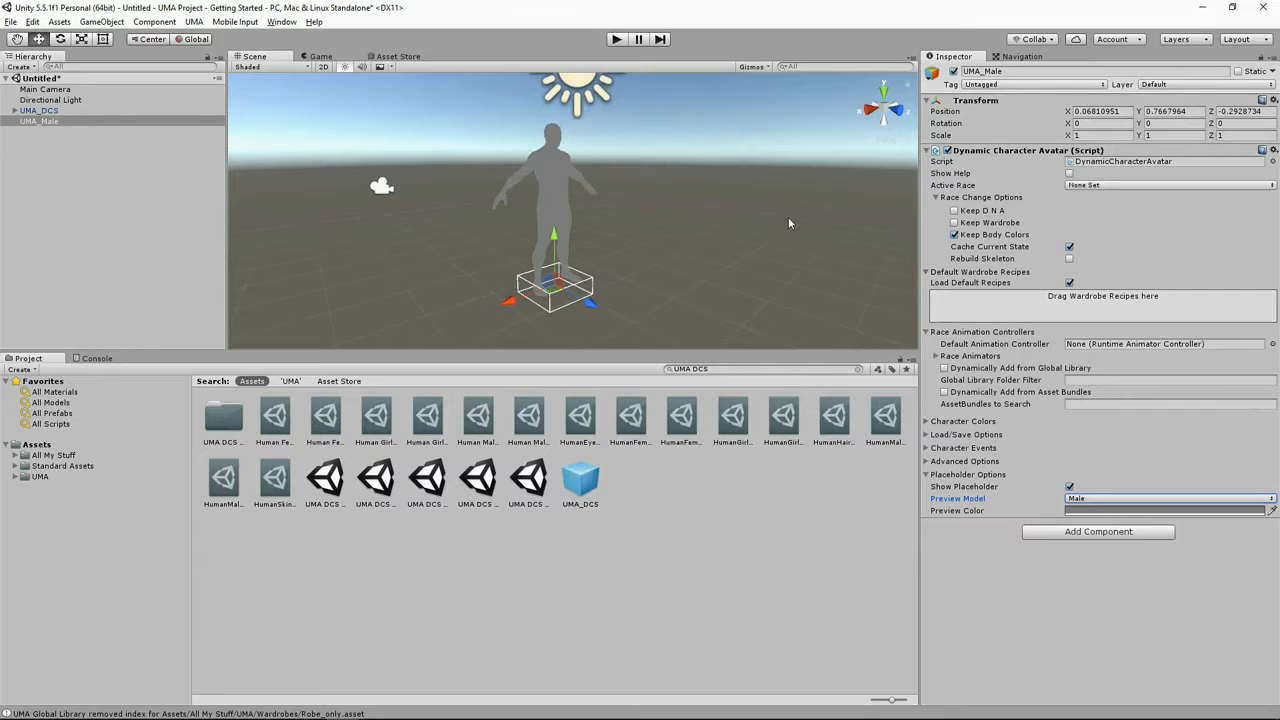
mouse_move(370, 124)
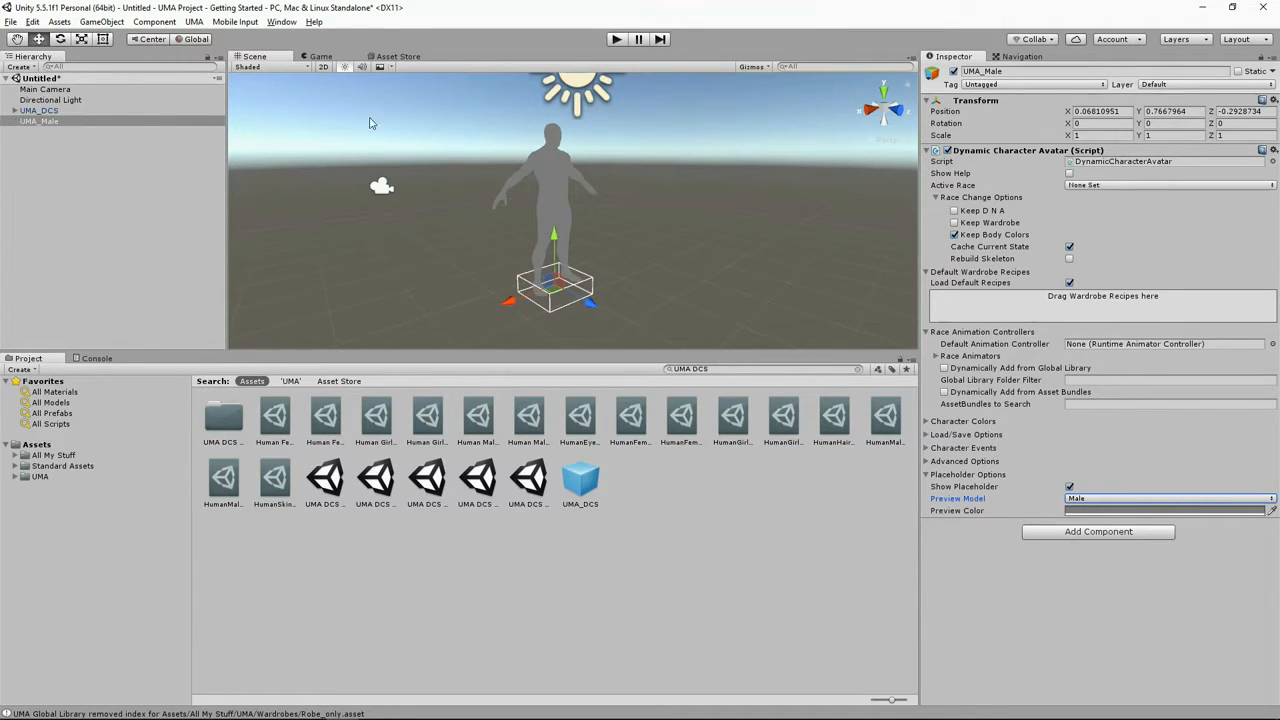
- Choose HumanMale as the avatar's Active Race
left_click(1168, 184)
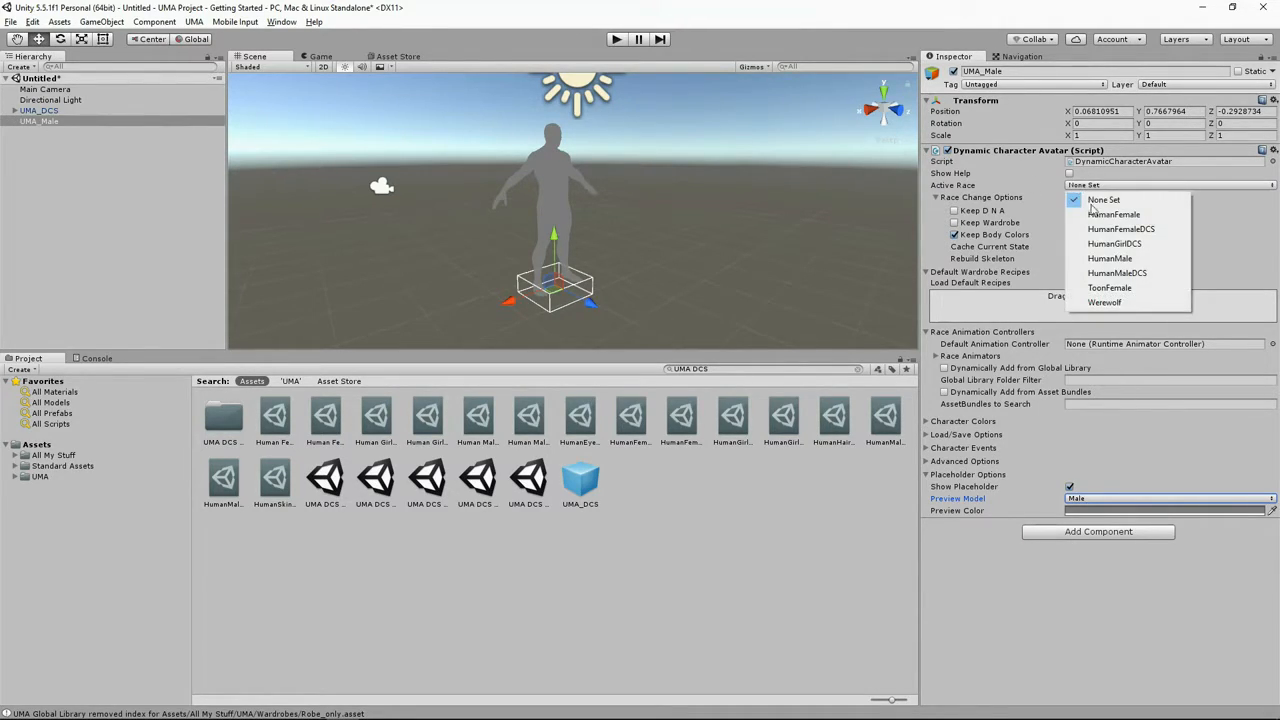
mouse_move(1114, 244)
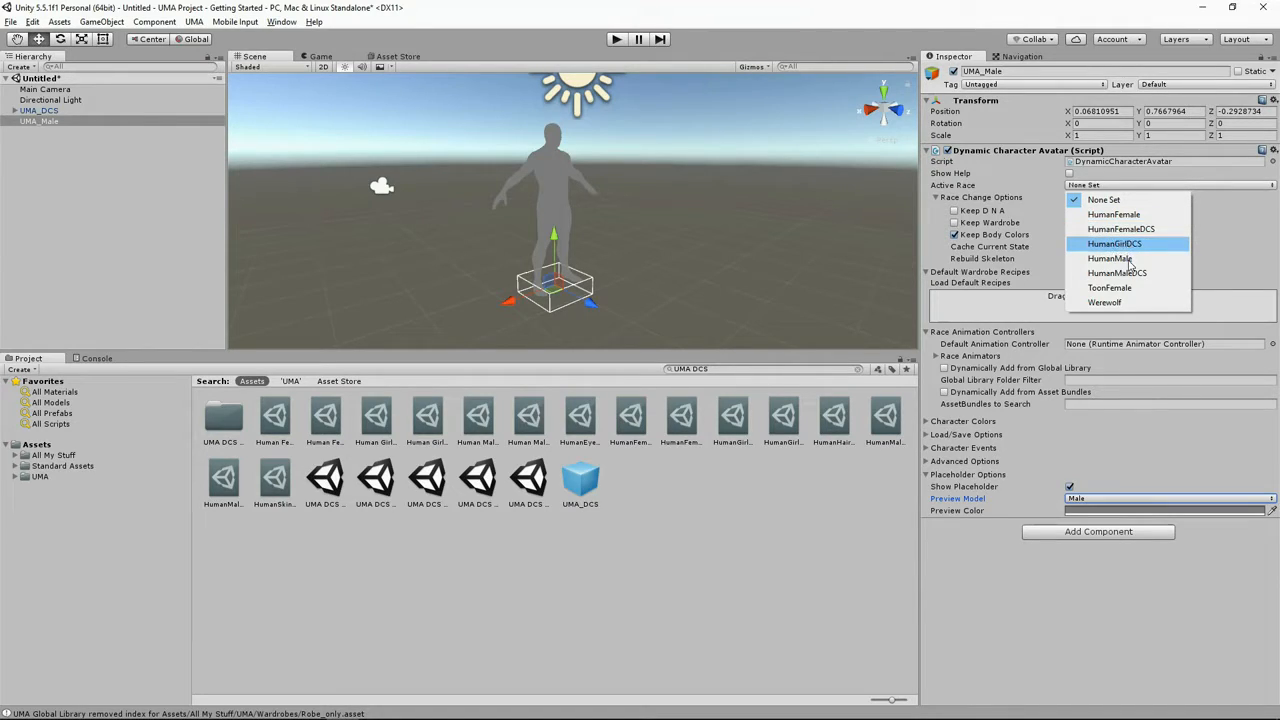
mouse_move(1110, 258)
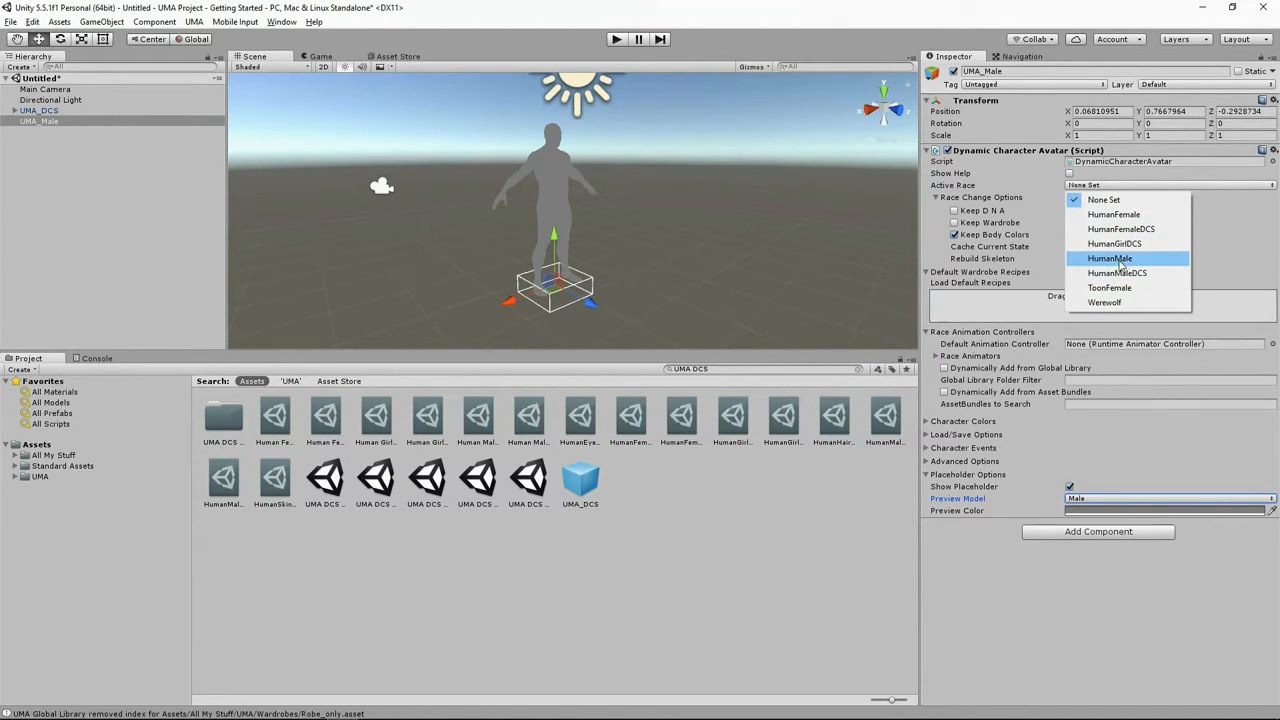
left_click(1110, 258)
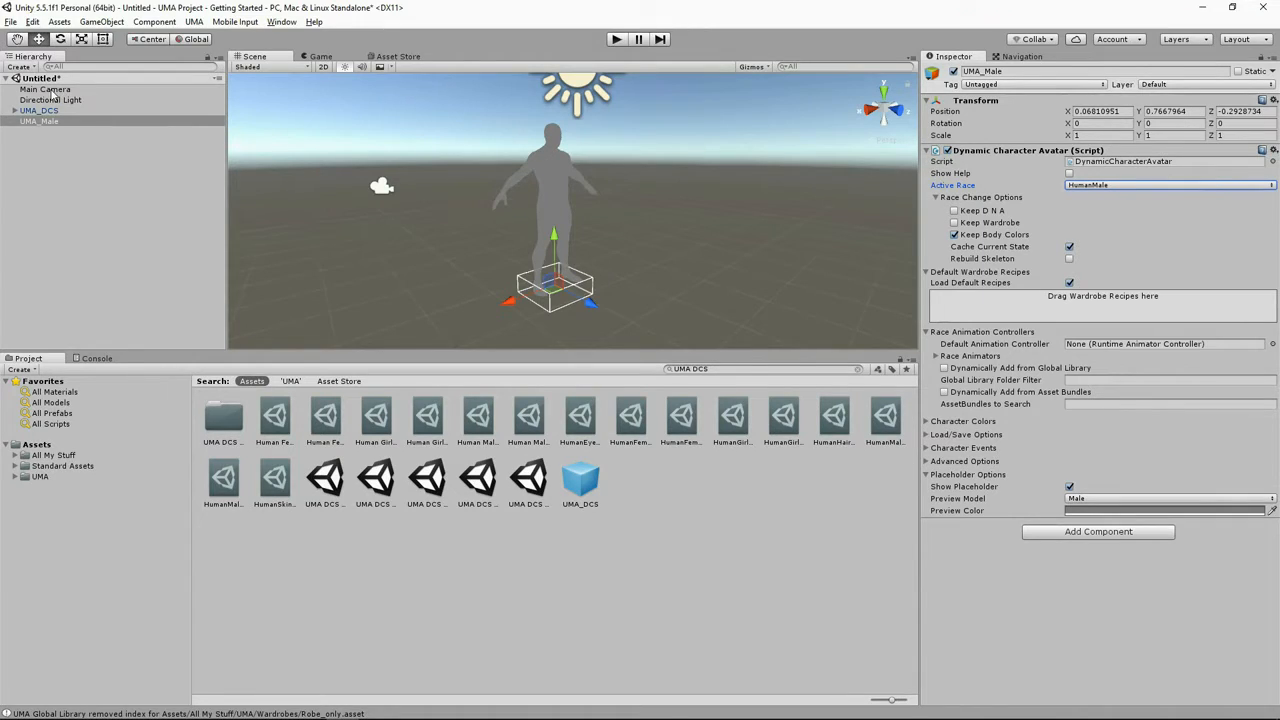
- Align the Main Camera with the scene view via GameObject > Align With View and enter Play mode
left_click(44, 88)
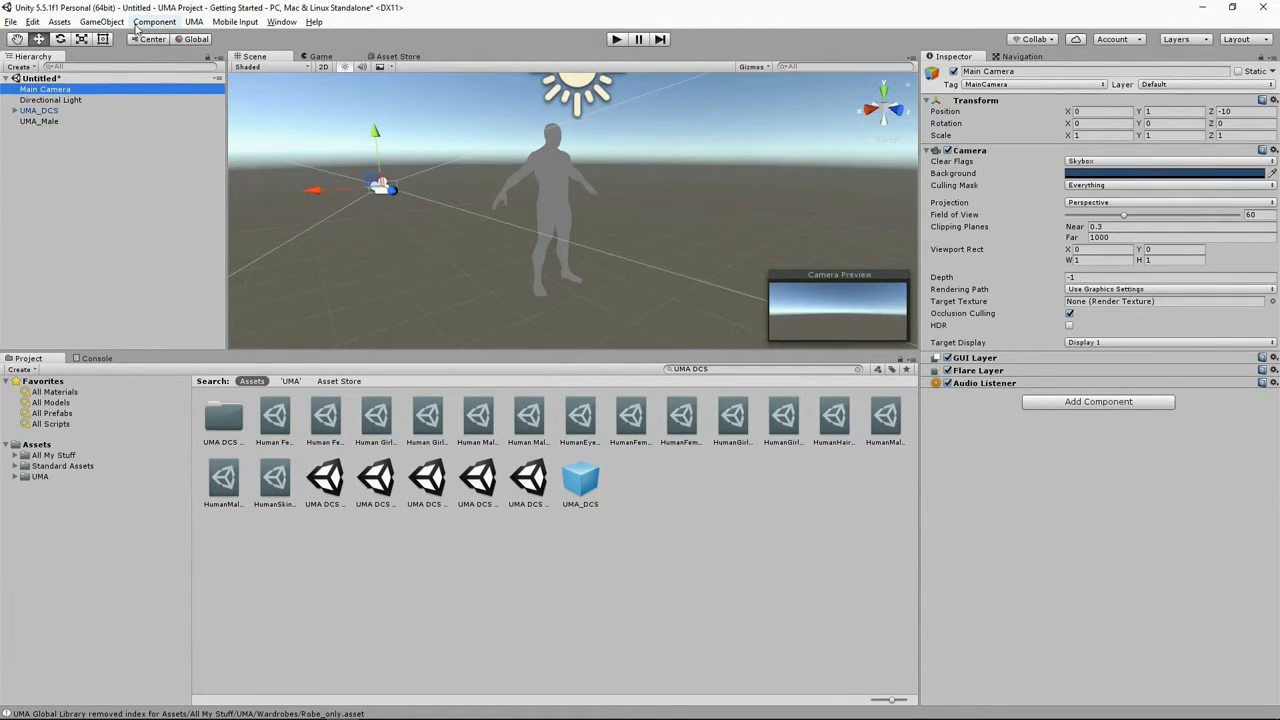
left_click(100, 20)
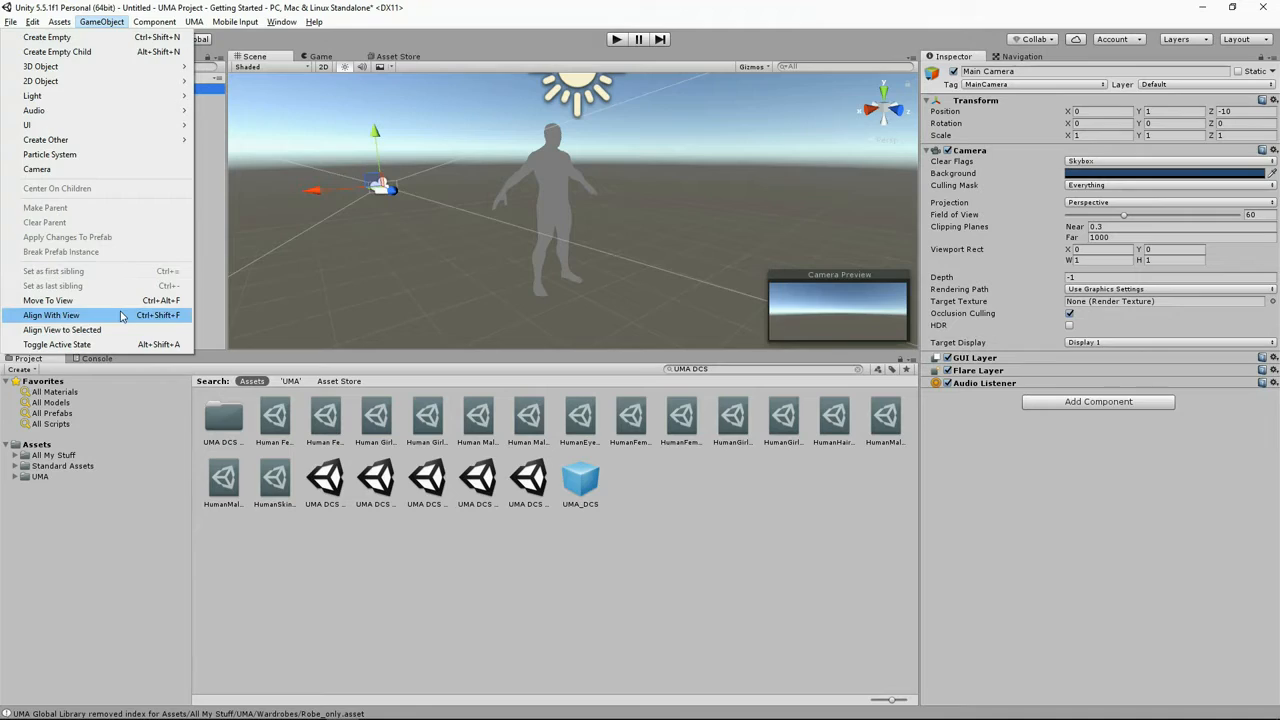
left_click(52, 316)
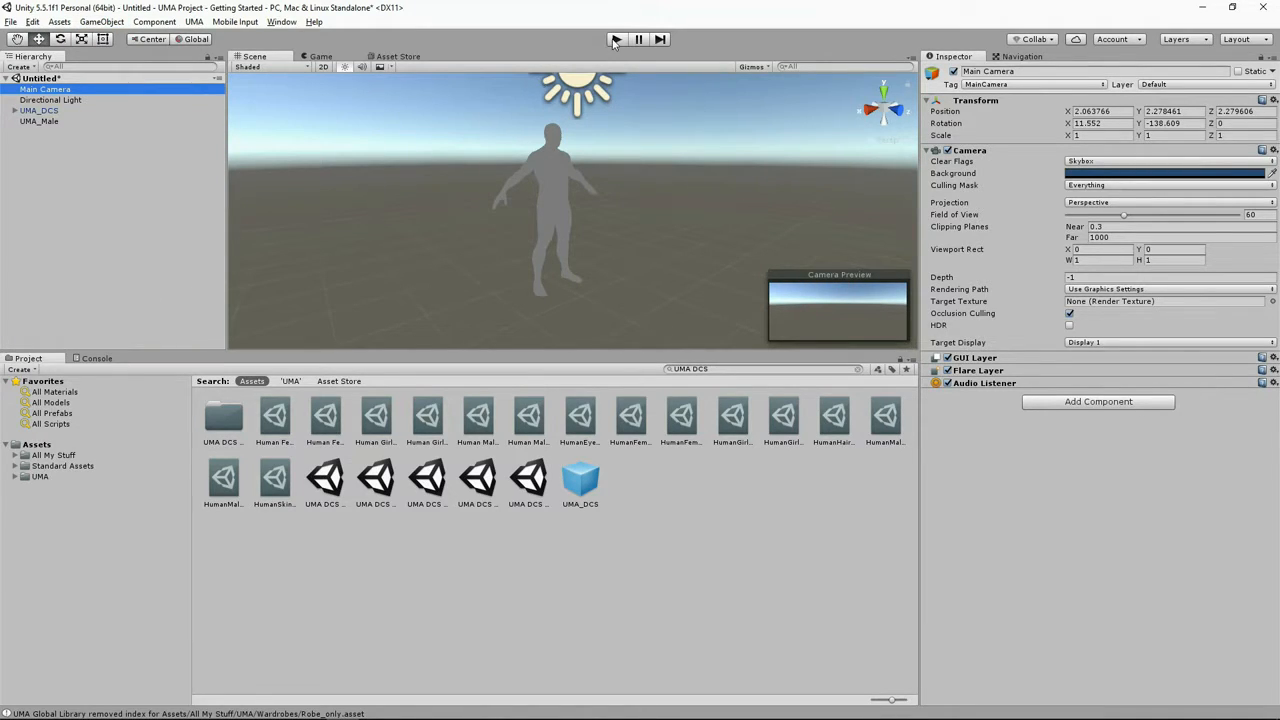
left_click(616, 40)
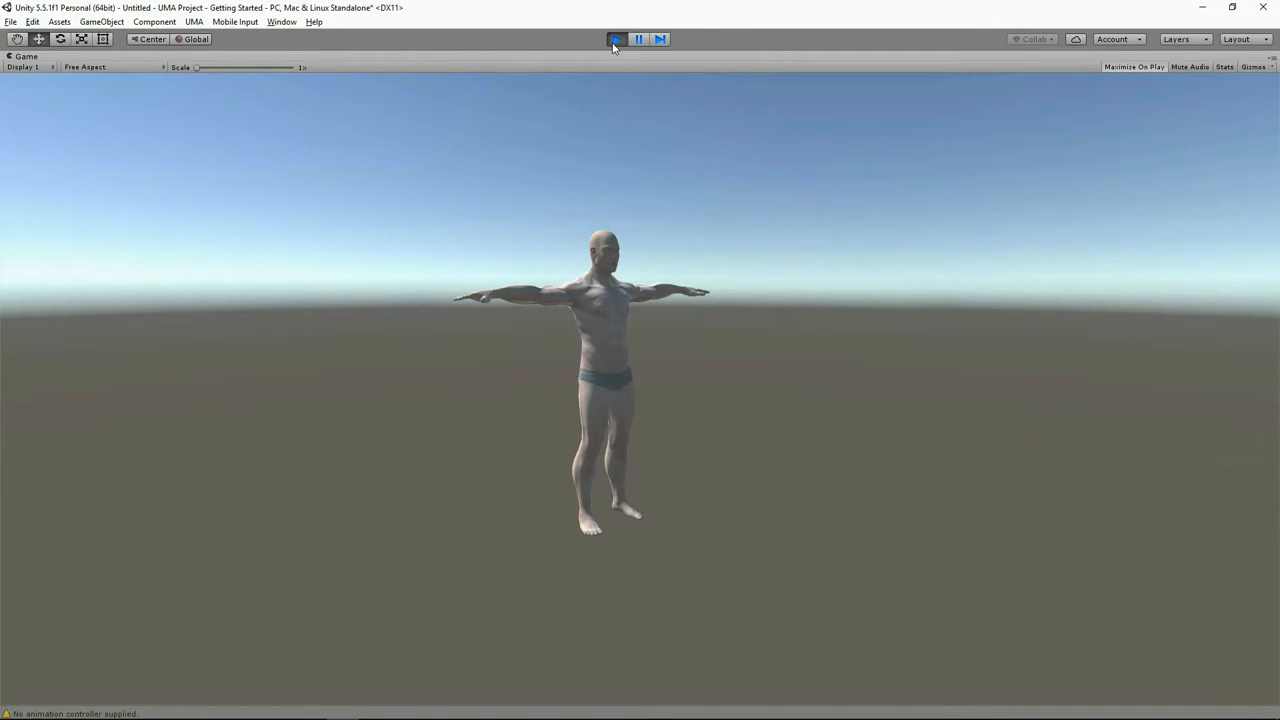
- Stop Play, assign Locomotion as the Default Animation Controller, and play the scene again
left_click(616, 40)
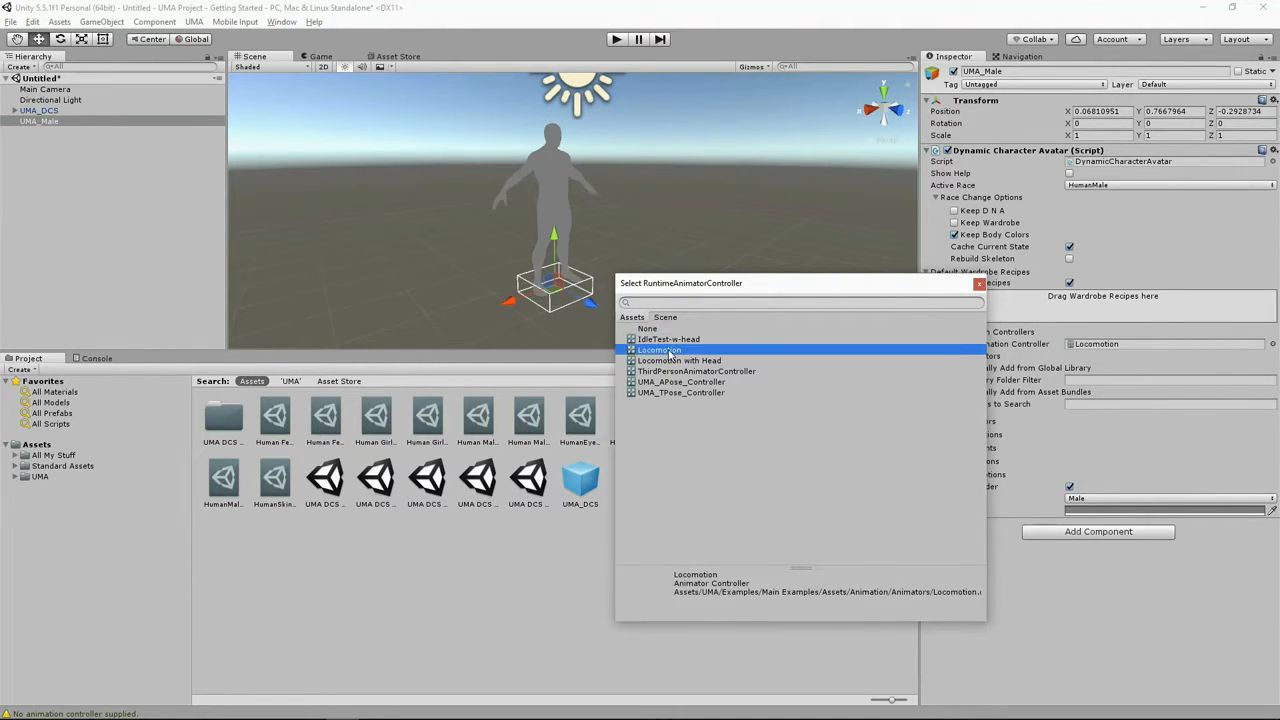
double_click(658, 348)
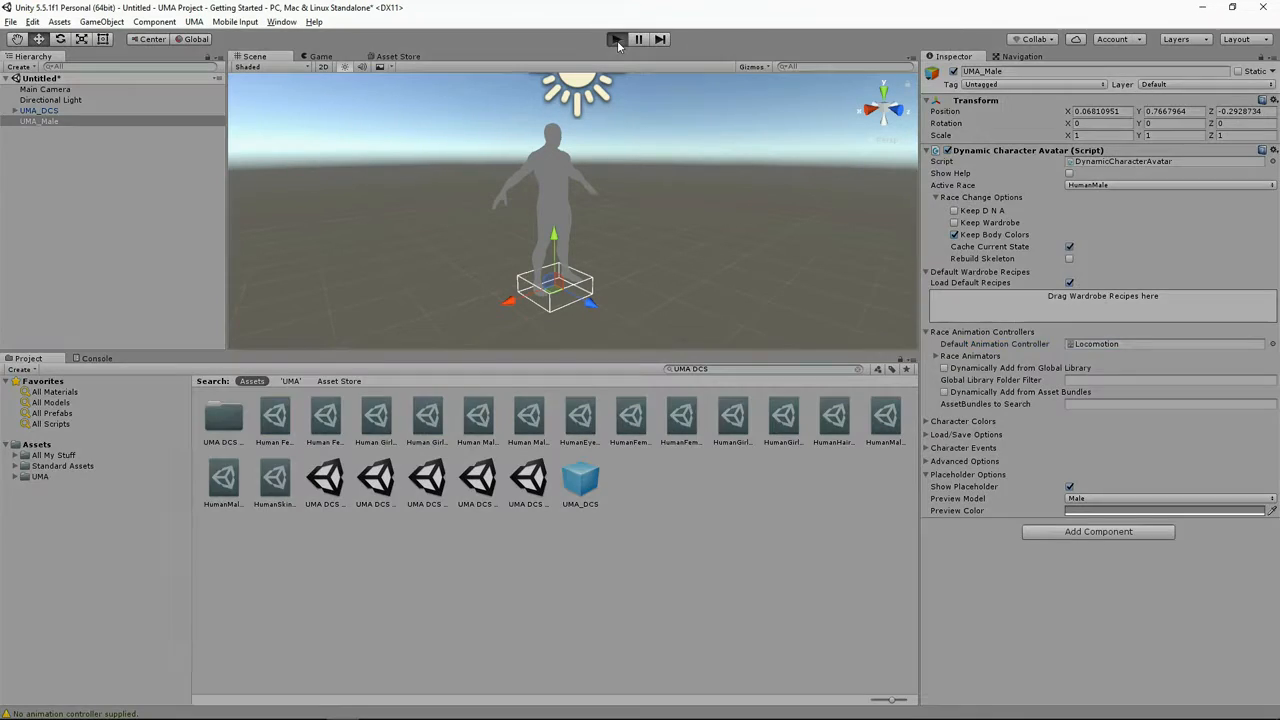
left_click(616, 40)
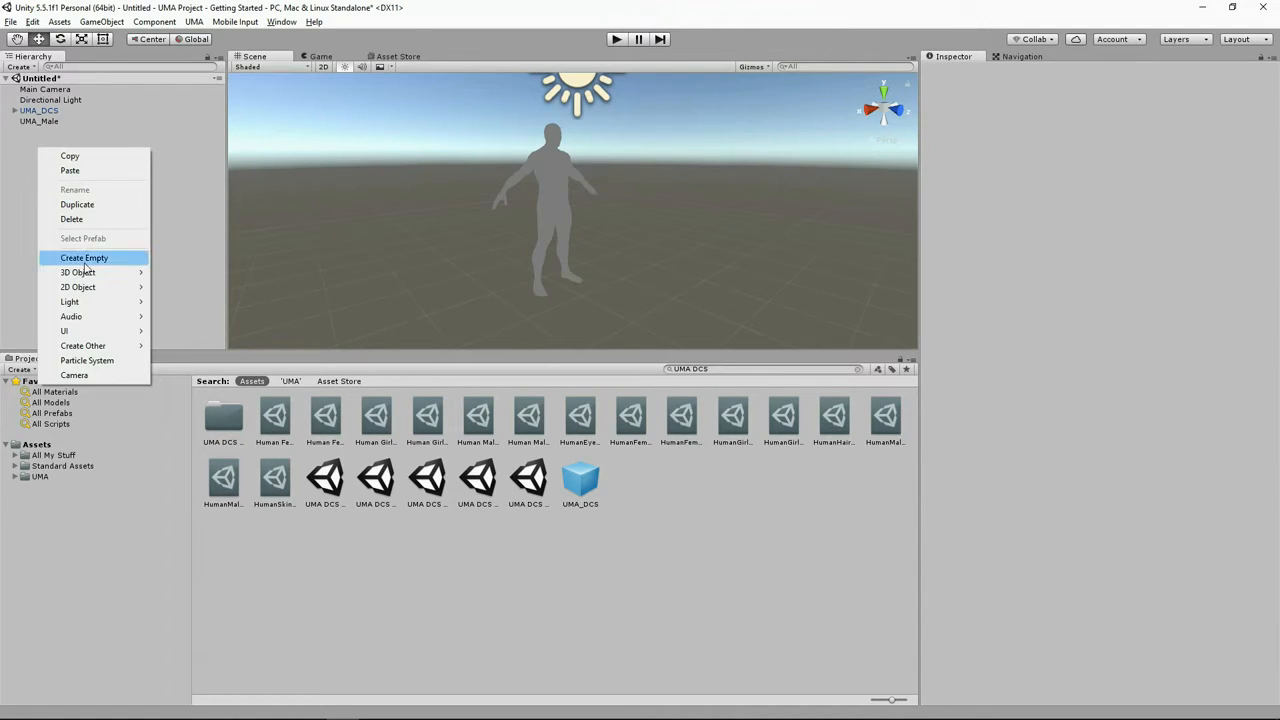
- Create an empty object named World and add a Terrain as its child
left_click(84, 256)
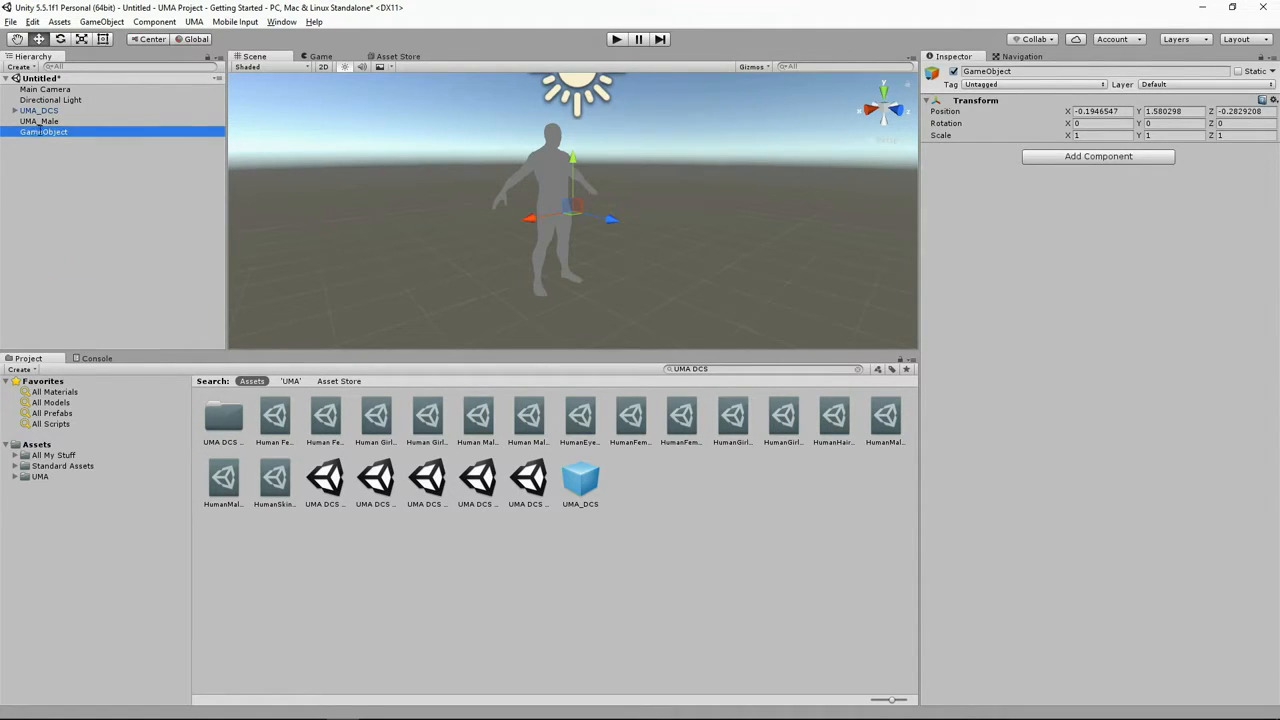
type("Wo")
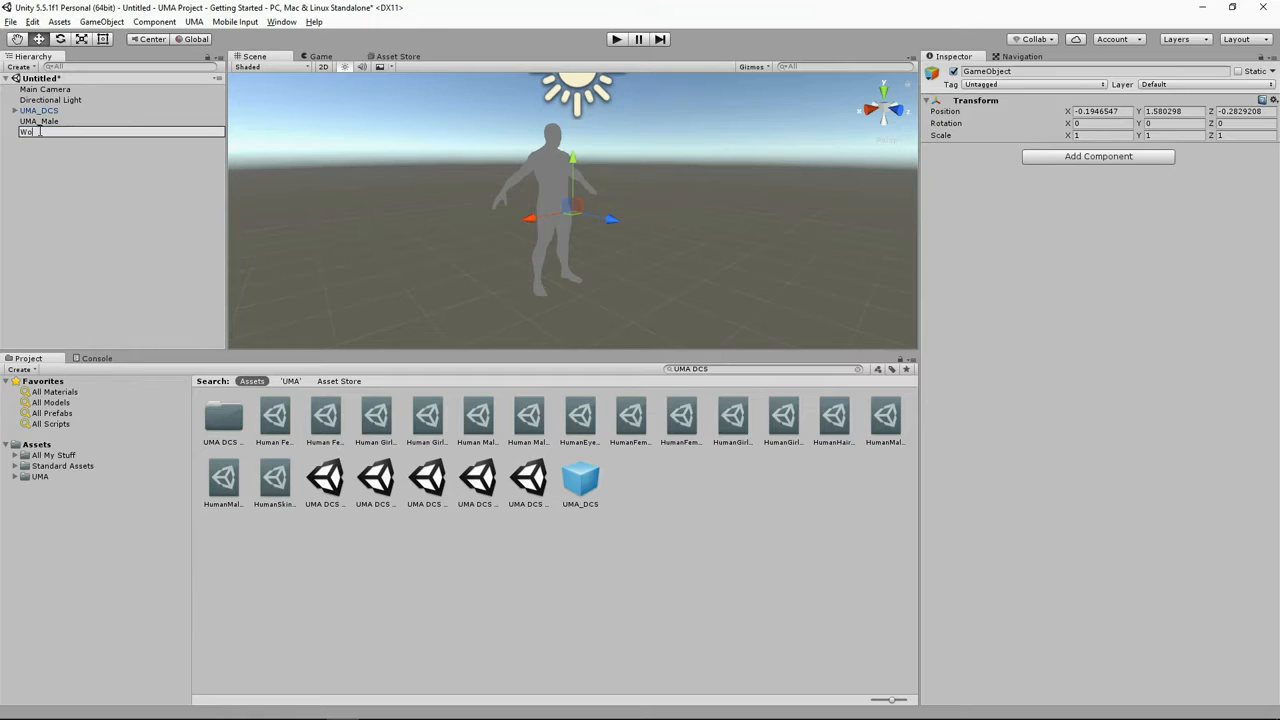
right_click(30, 132)
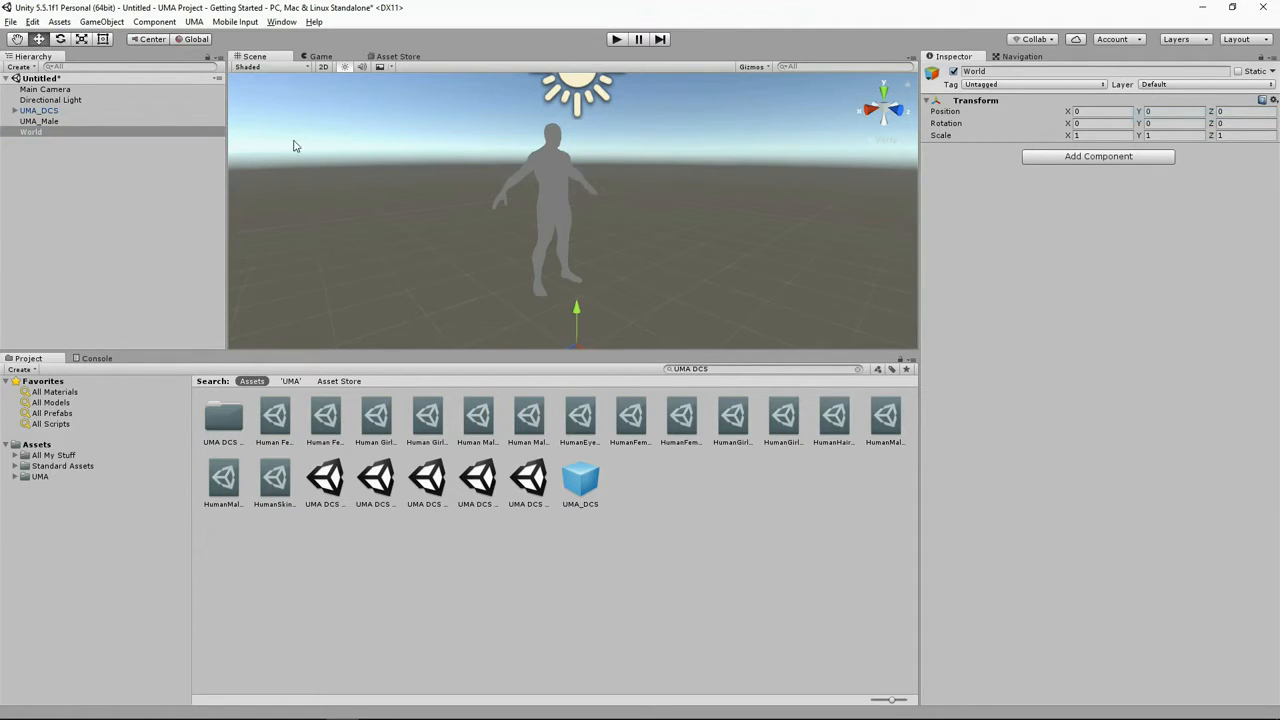
right_click(30, 132)
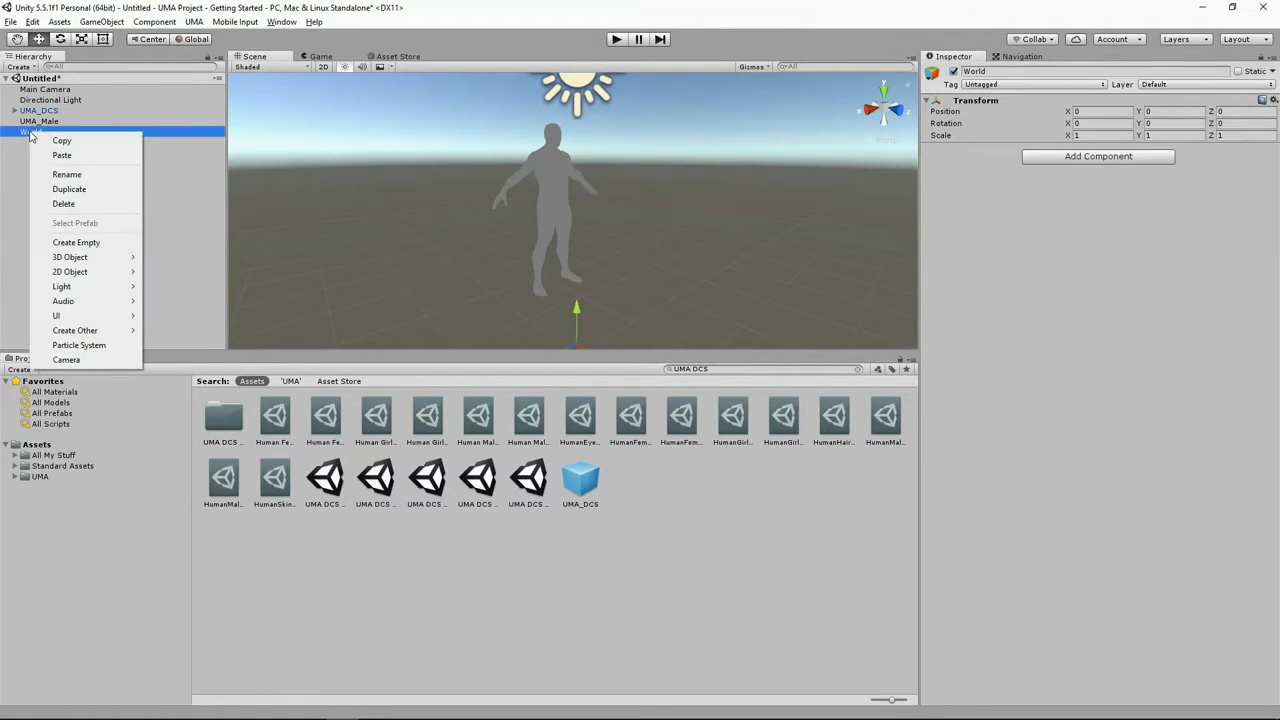
mouse_move(70, 256)
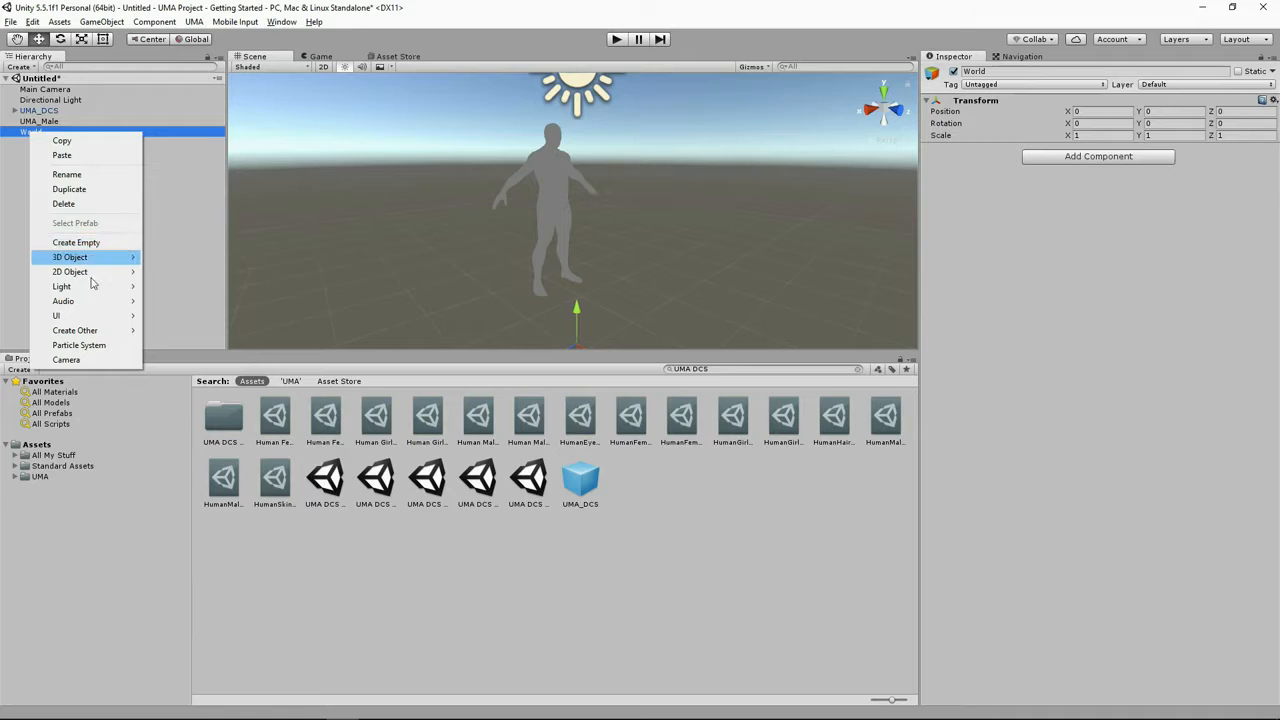
mouse_move(70, 256)
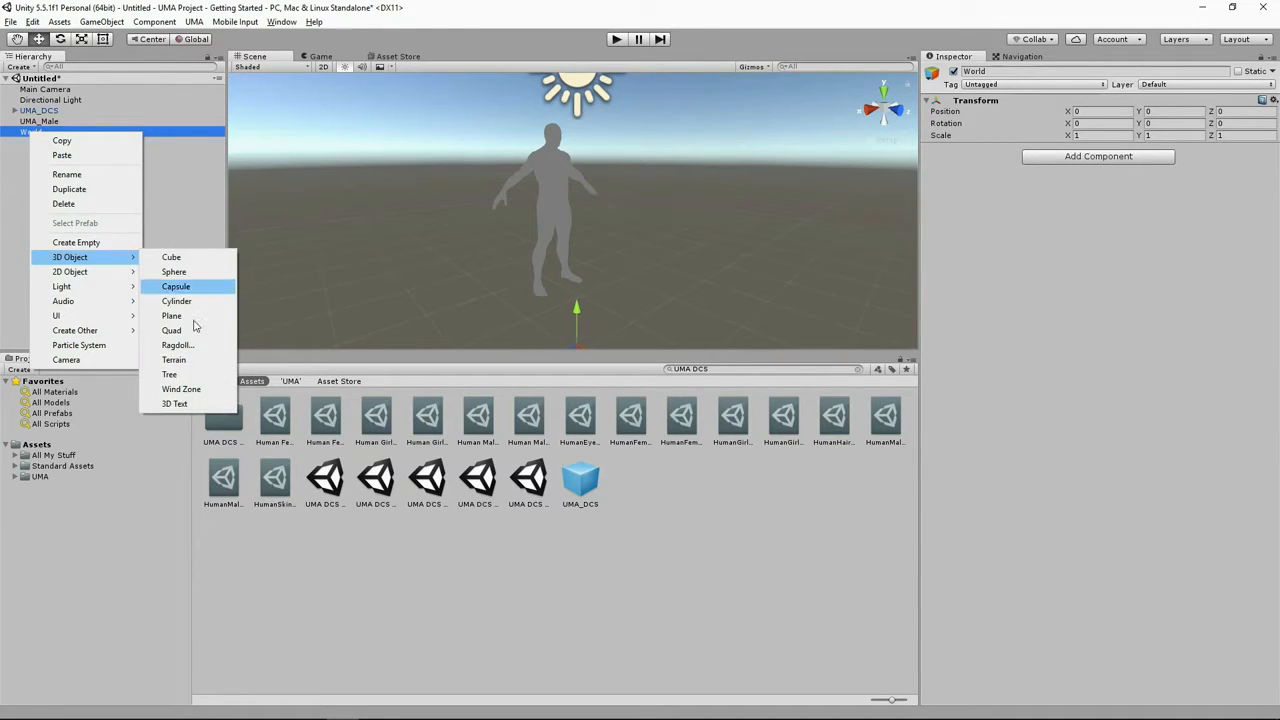
left_click(172, 360)
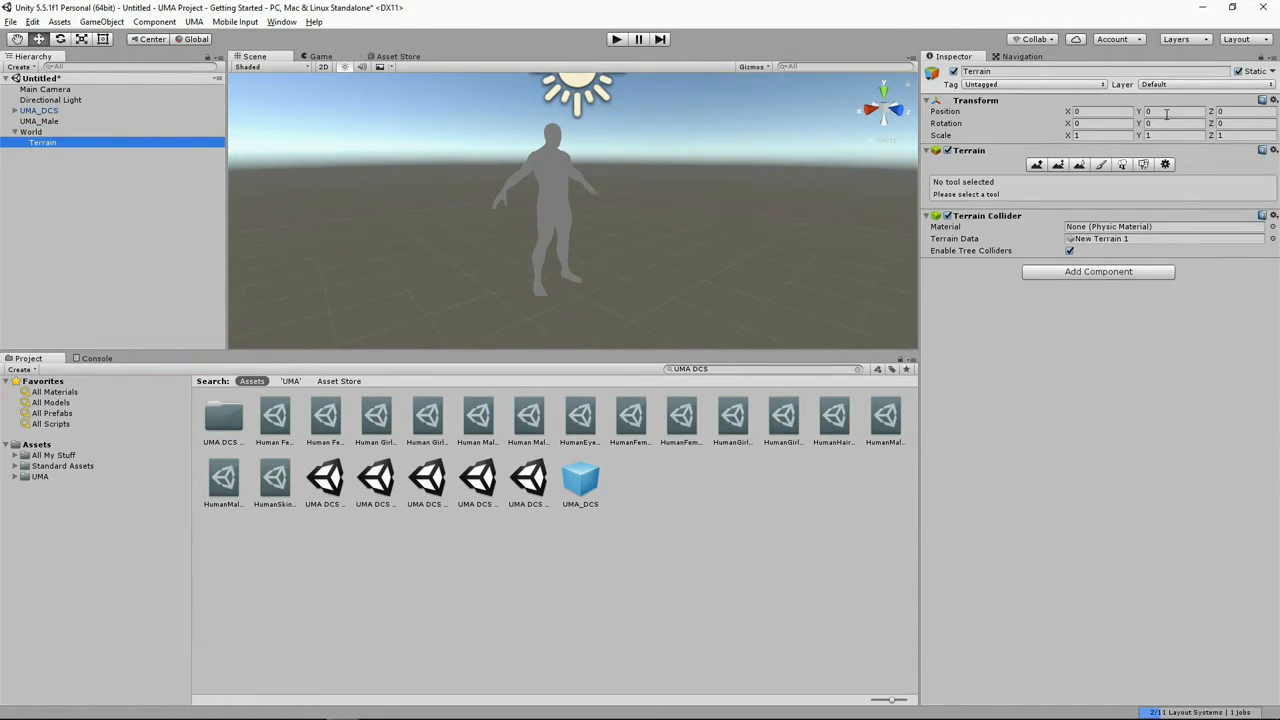
- Set the Terrain's position to -250, 0, -250 and reselect UMA_Male
left_click(1100, 112)
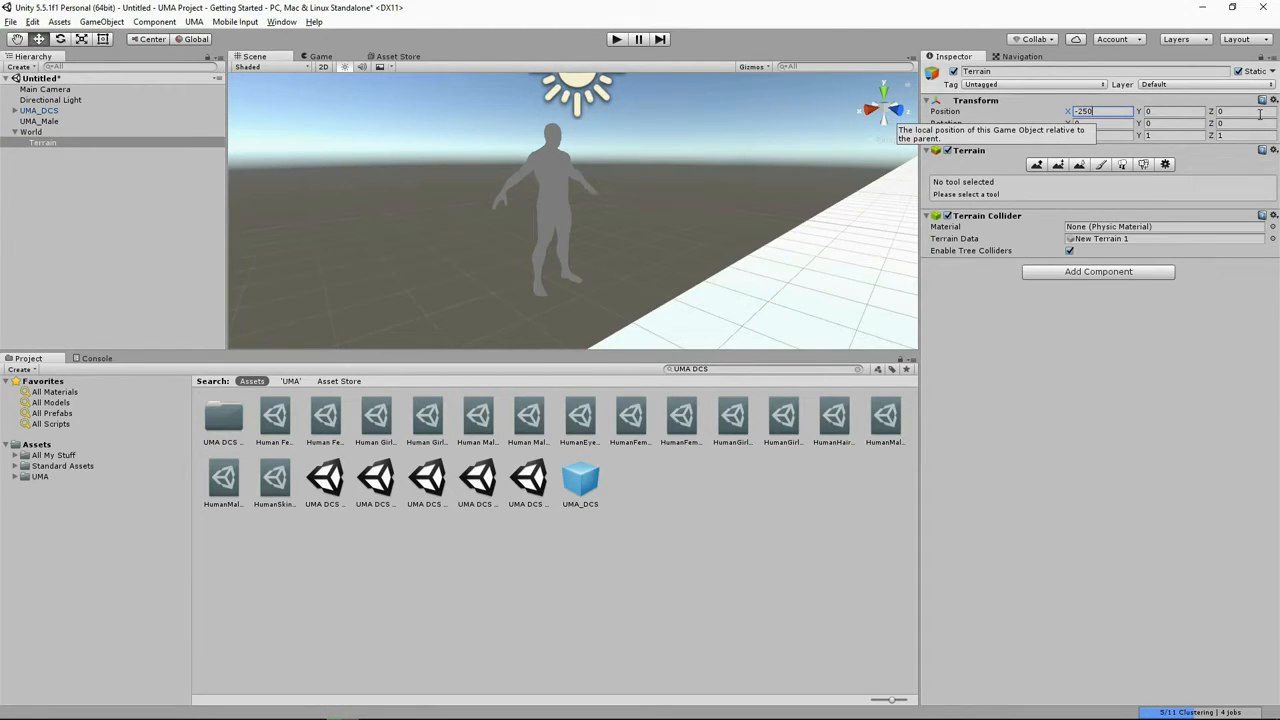
type("-250")
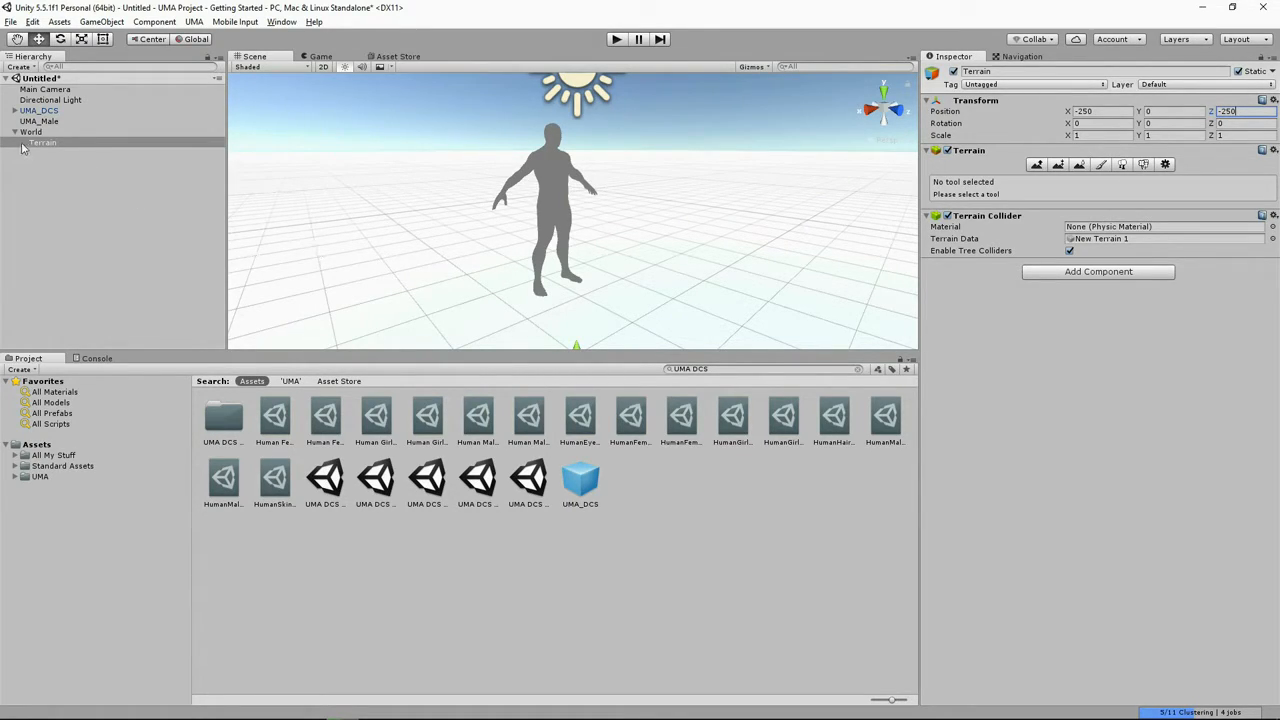
left_click(32, 132)
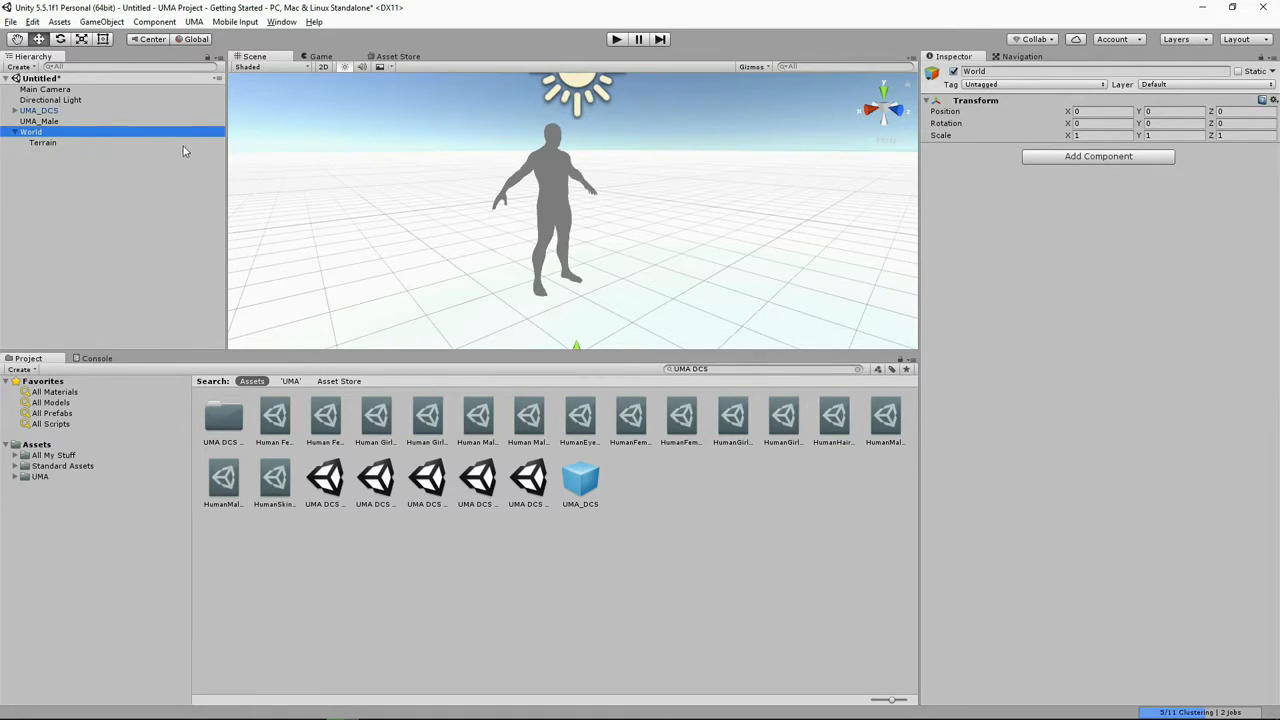
left_click(40, 122)
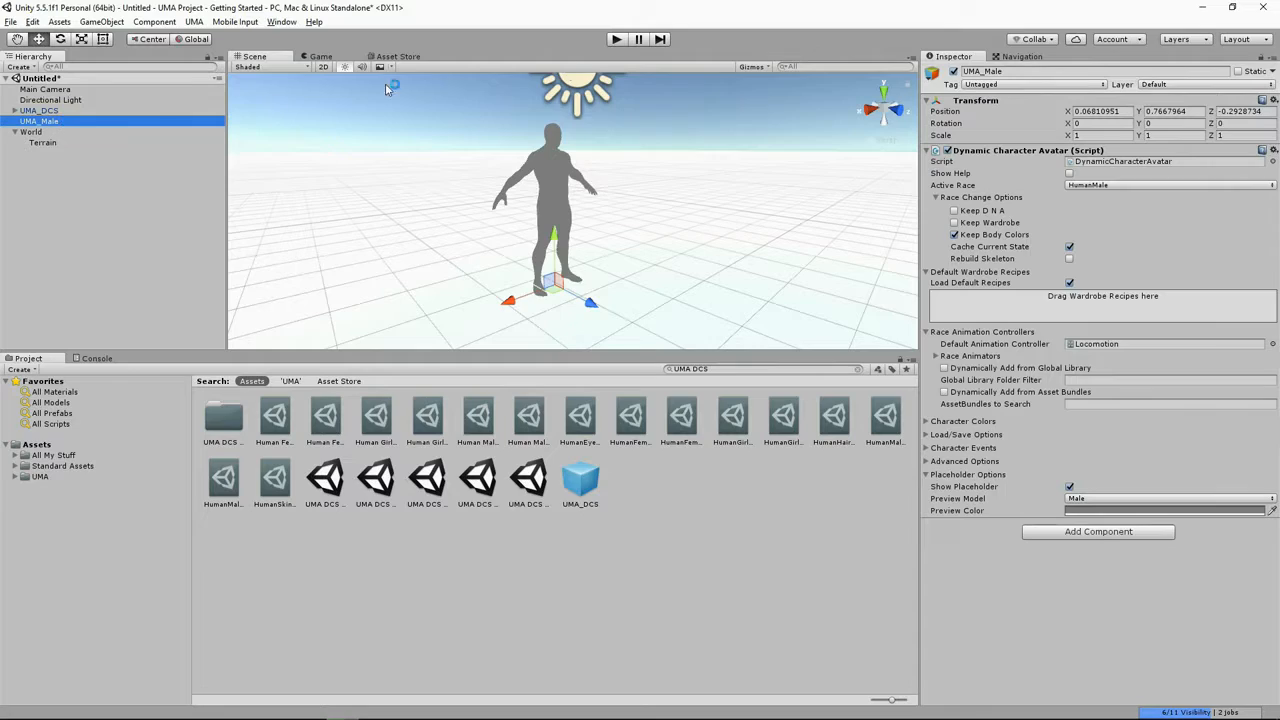
- Zero UMA_Male's Transform position to 0,0,0 and select the Terrain
left_click(1164, 112)
type("0")
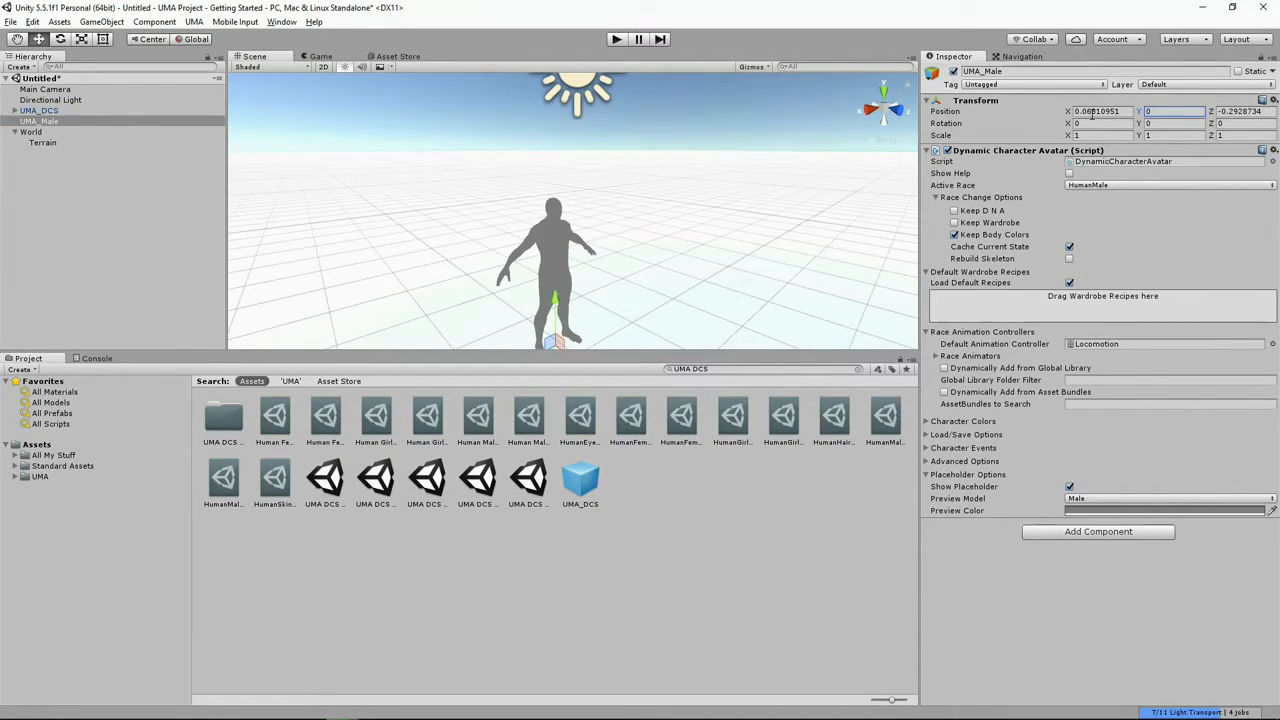
left_click(1100, 112)
type("0")
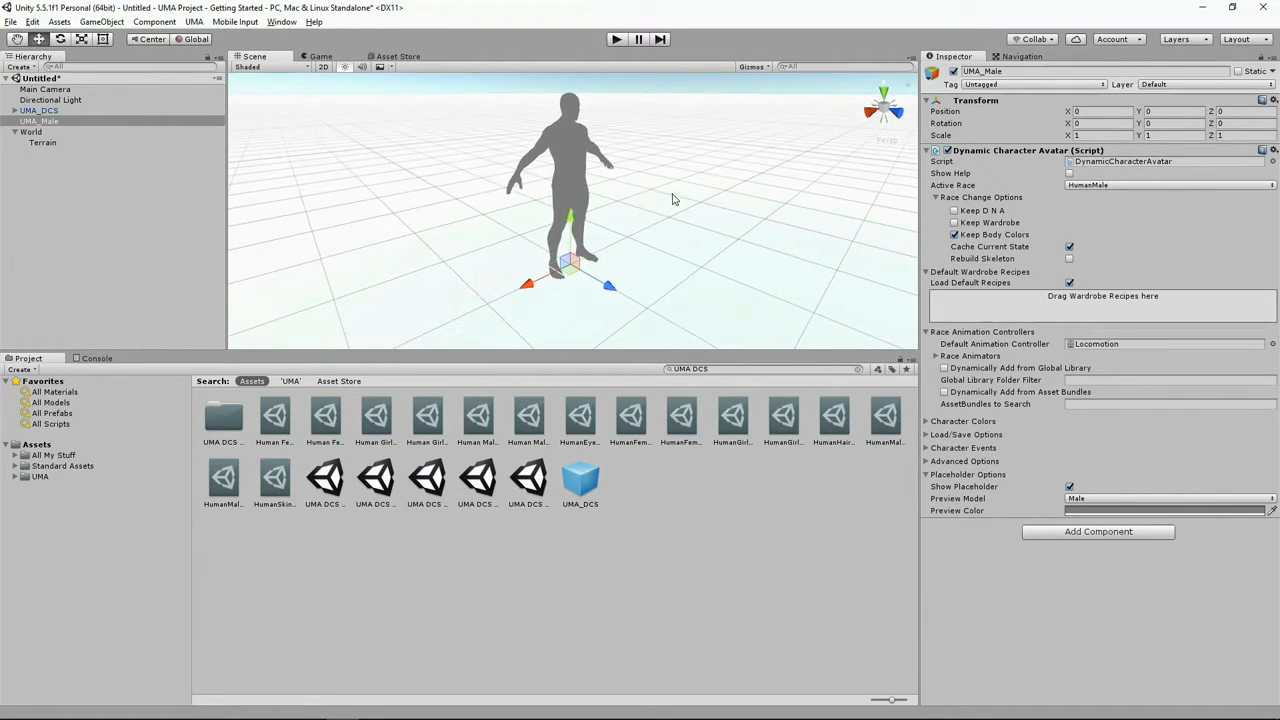
left_click(44, 142)
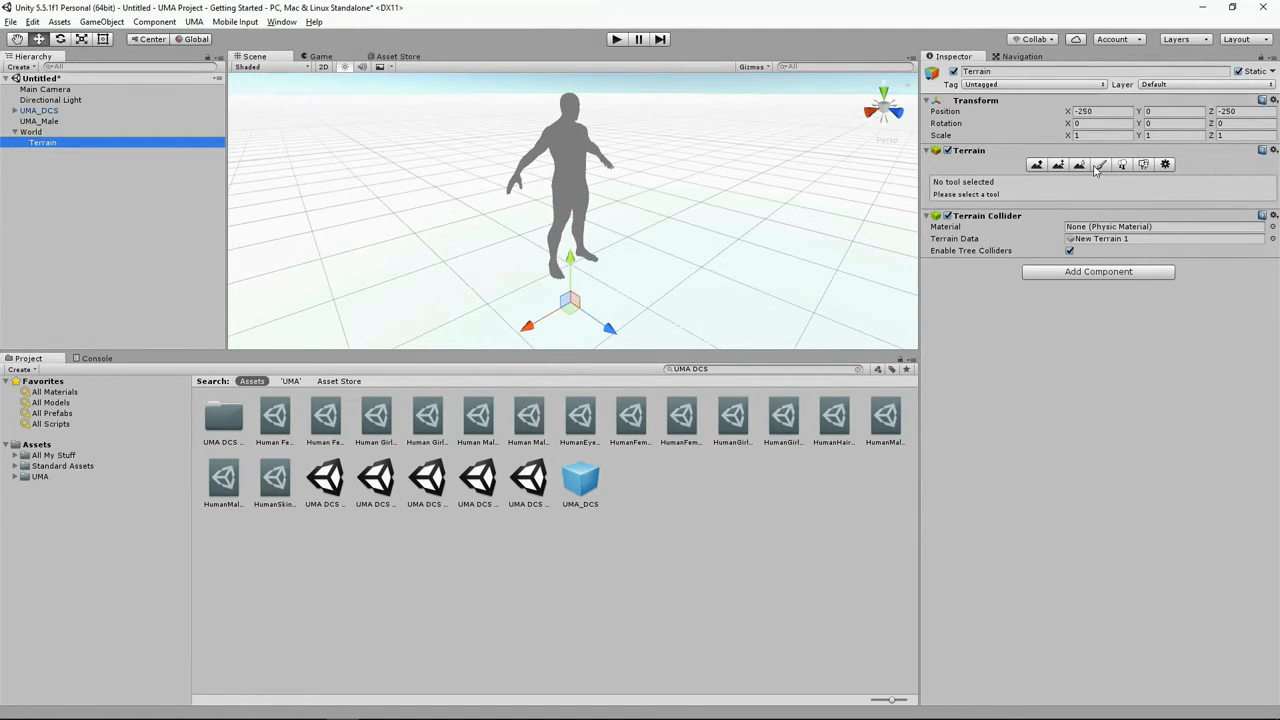
- In Paint Texture, add the Grass albedo texture and apply it across the terrain
left_click(1100, 164)
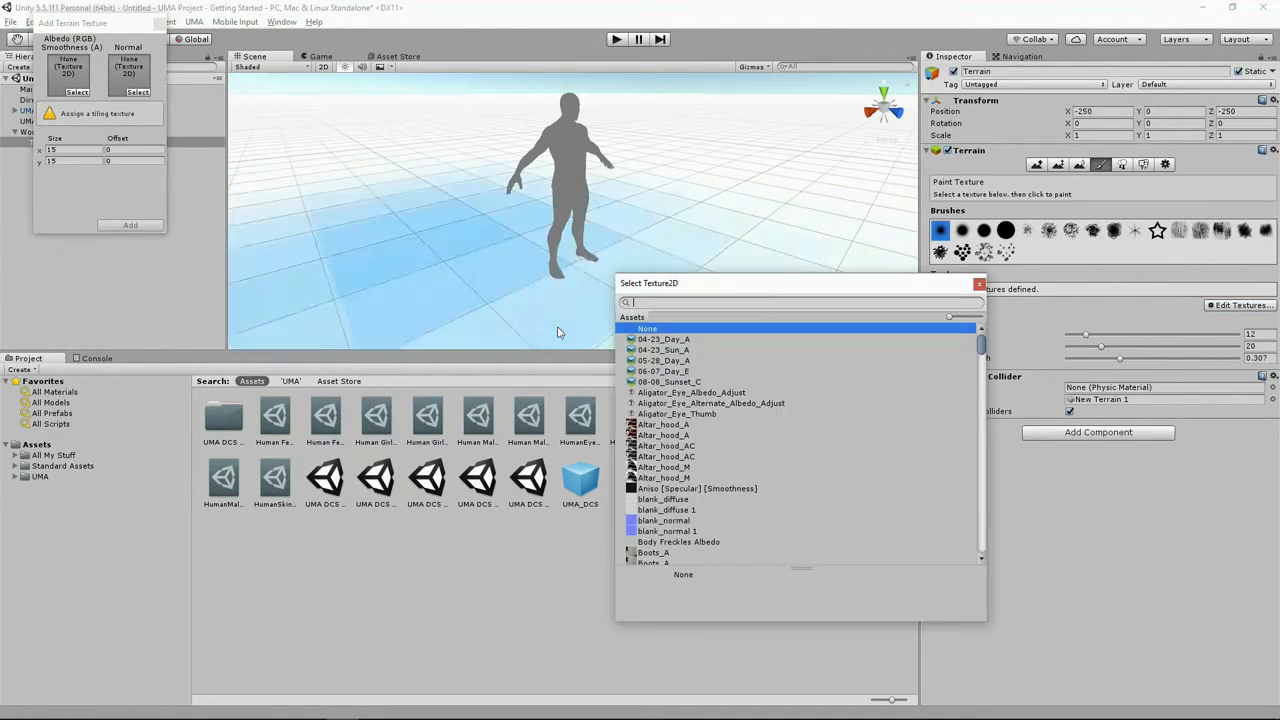
type("gra")
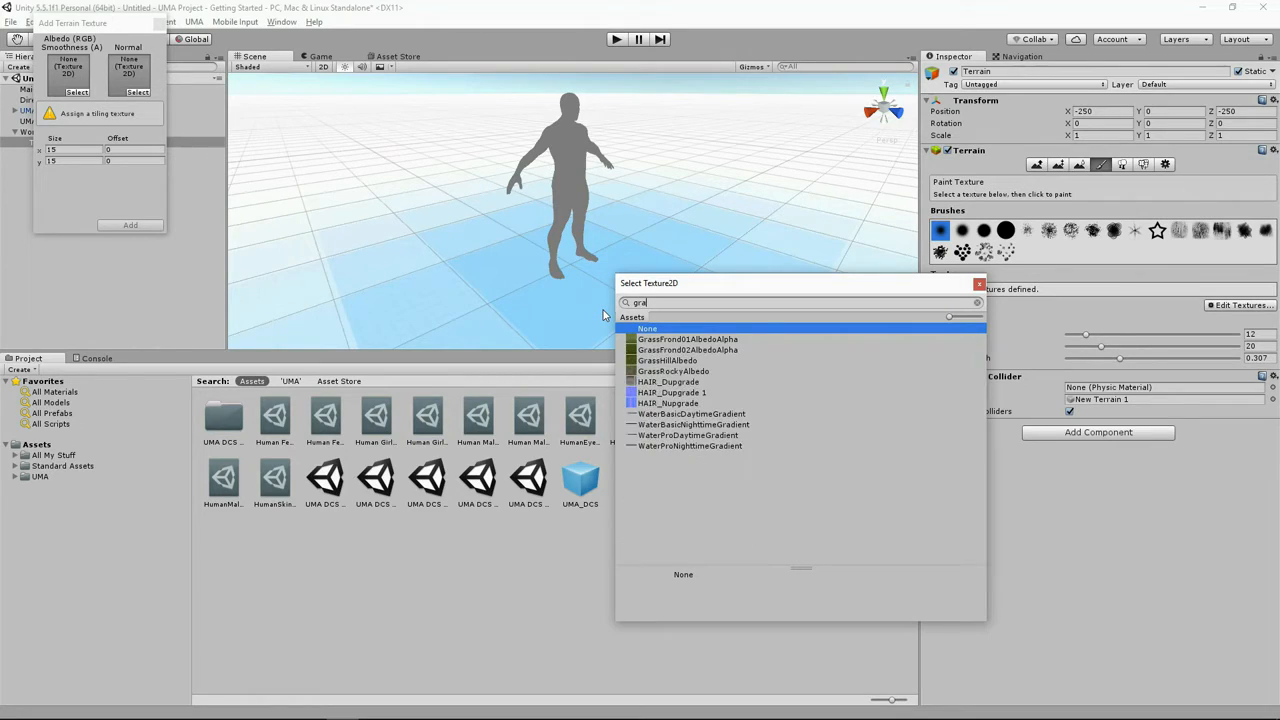
left_click(668, 360)
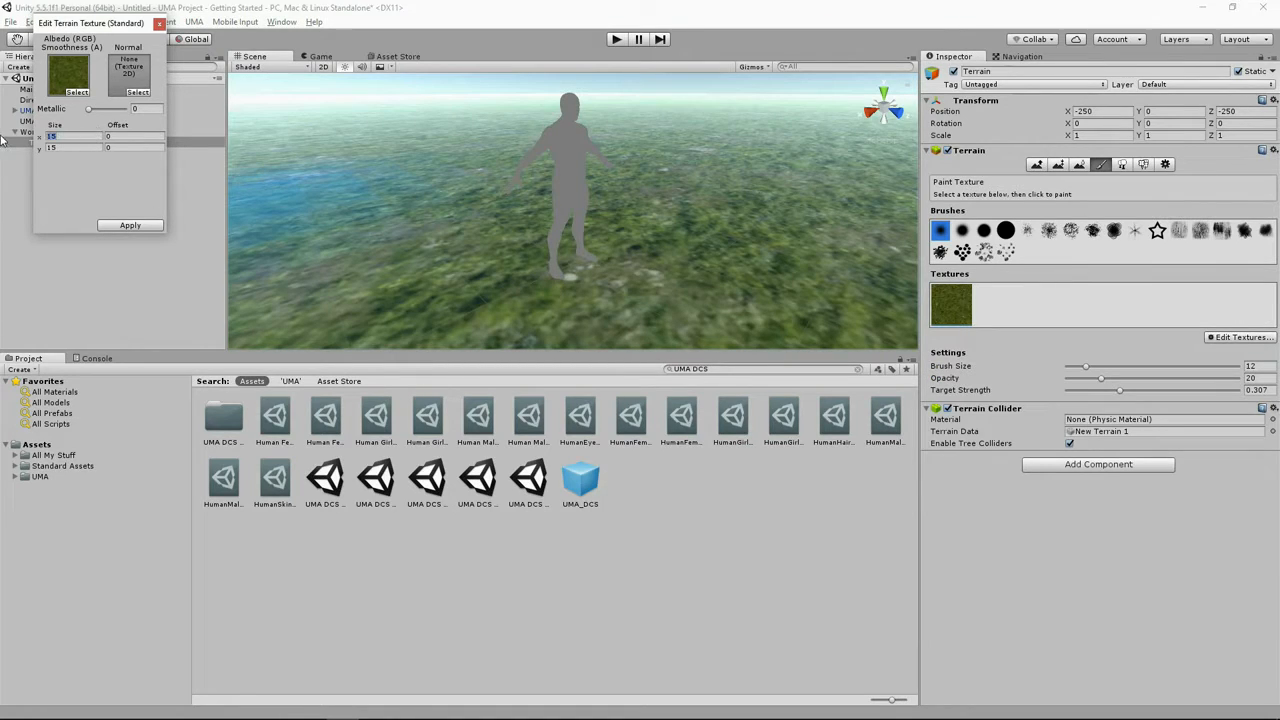
left_click(130, 224)
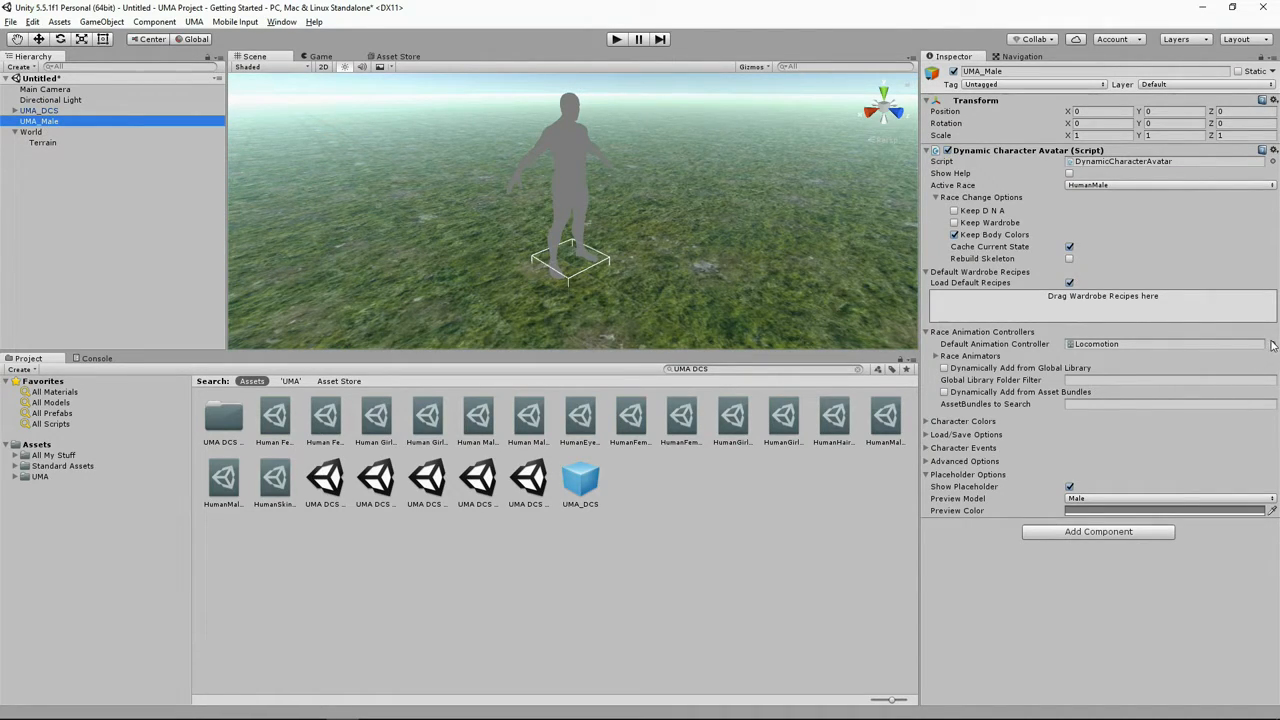
- Set Default Animation Controller to ThirdPersonAnimatorController and add Third Person Character and User Control components
left_click(1272, 344)
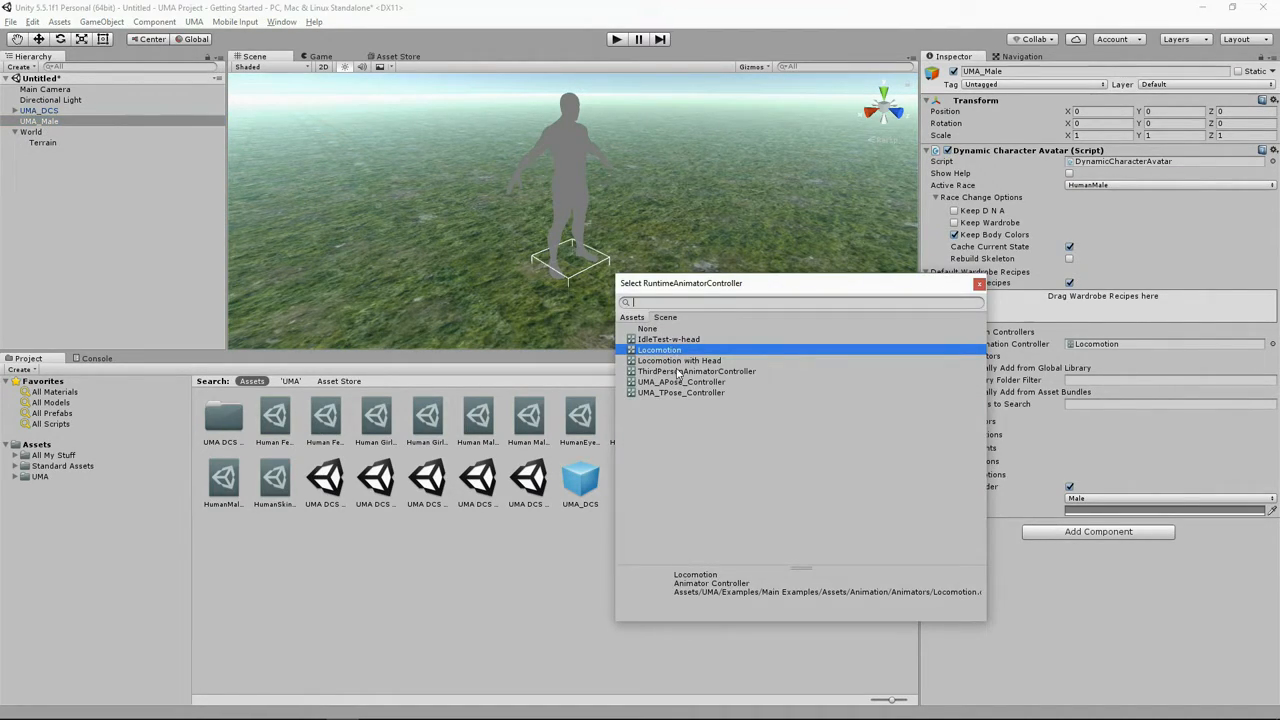
double_click(696, 370)
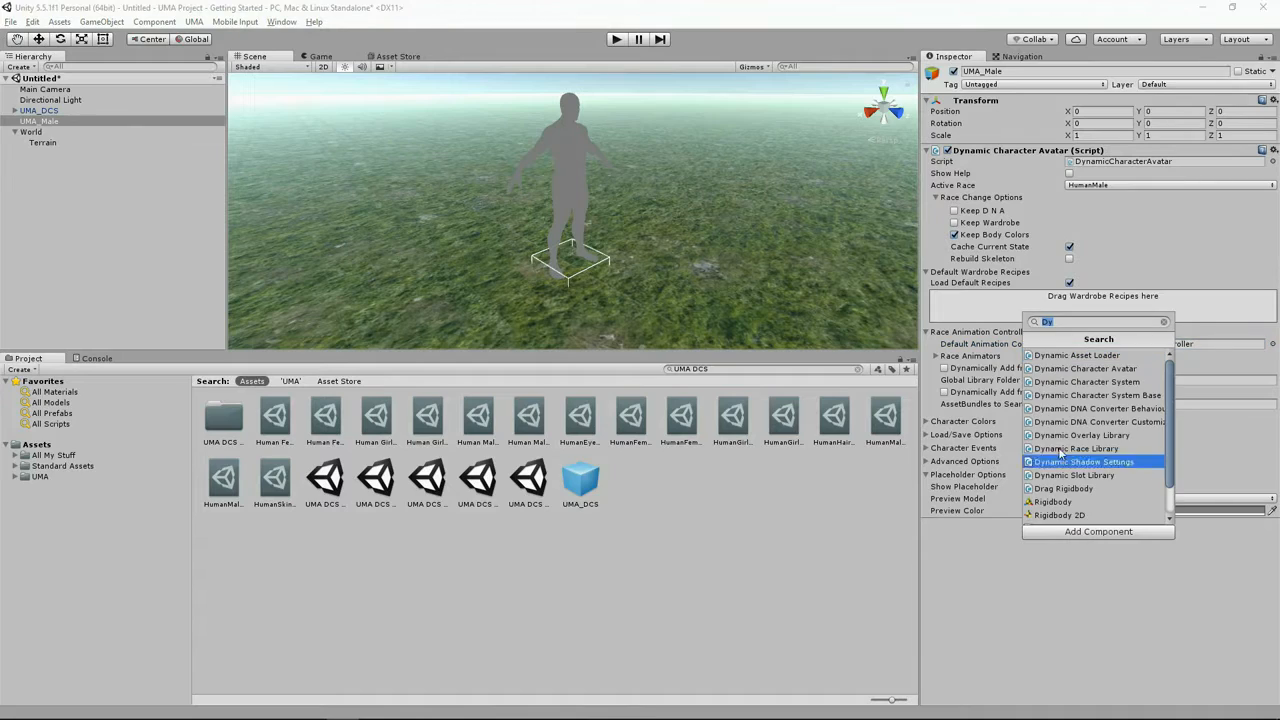
type("thiur")
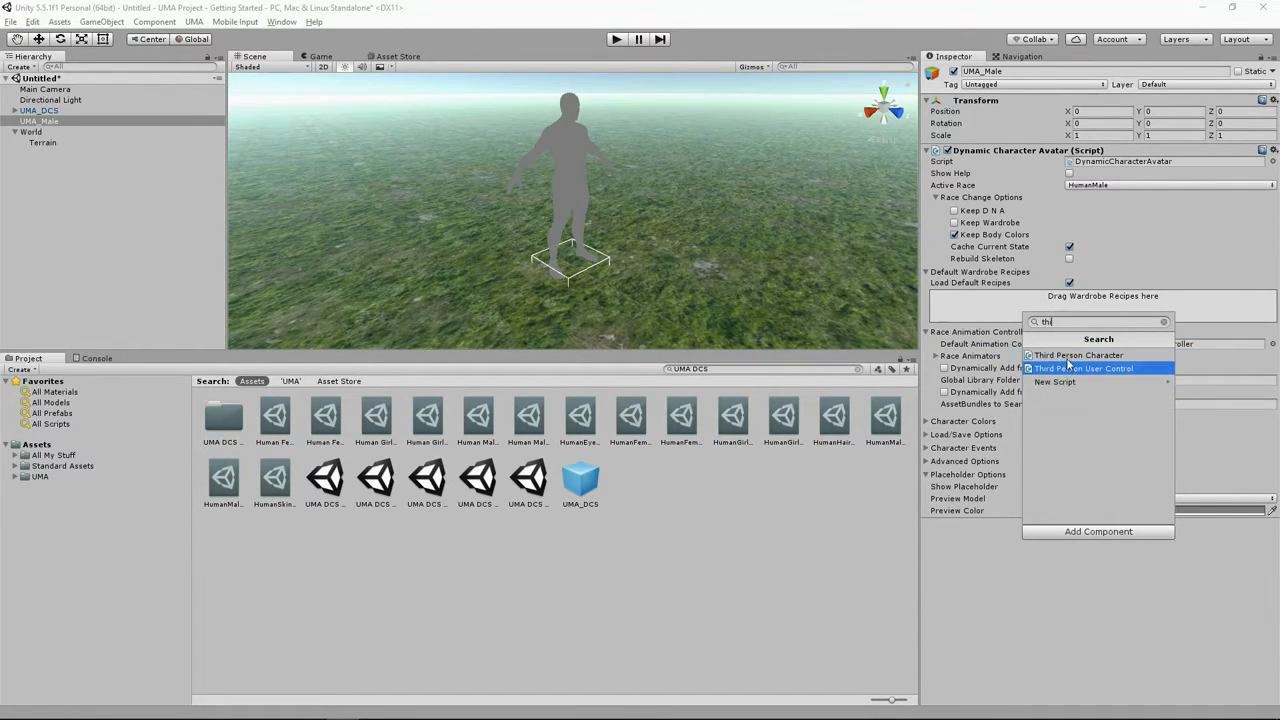
left_click(1078, 356)
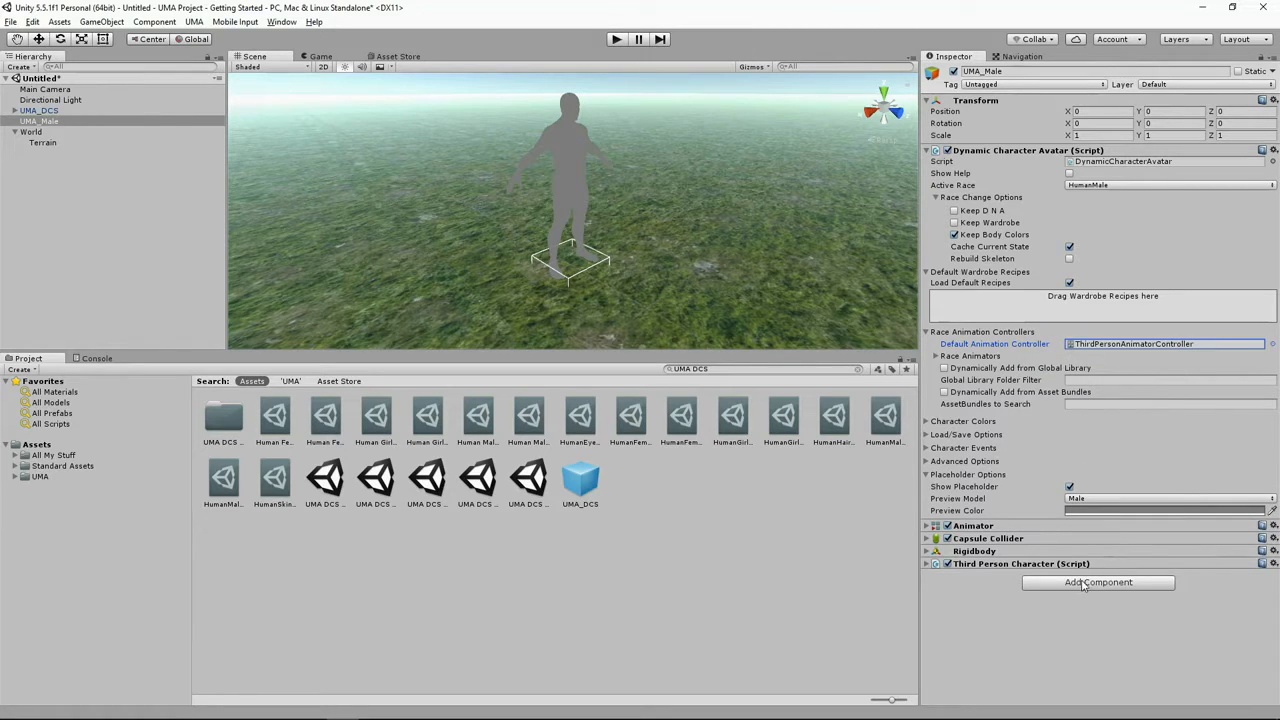
left_click(1098, 582)
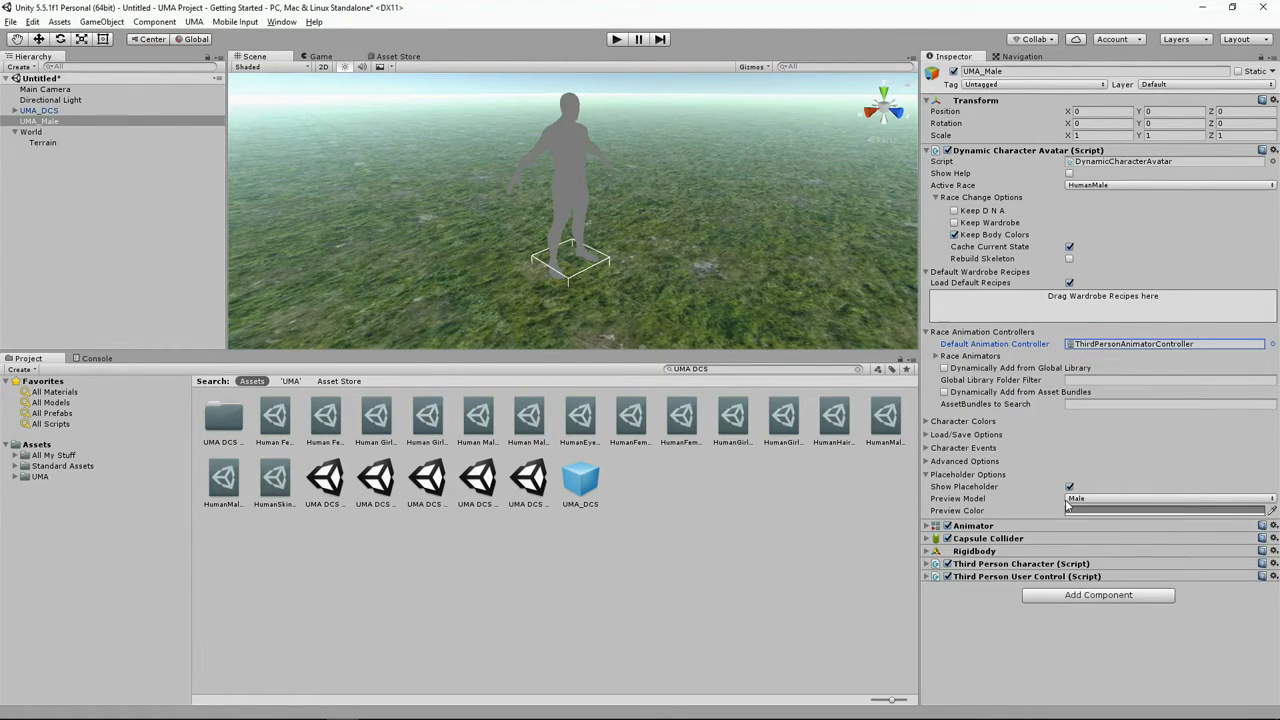
- Assign ThirdPersonAnimatorController to the Animator component's Controller
left_click(926, 524)
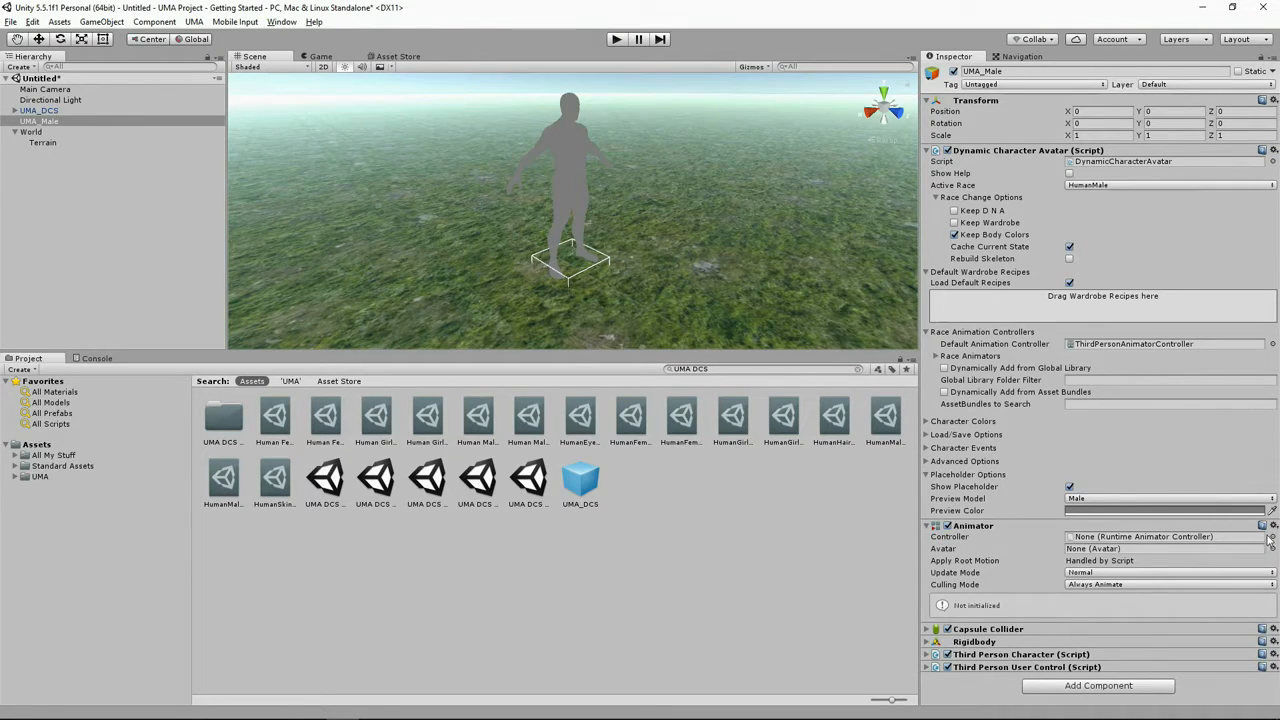
left_click(1272, 536)
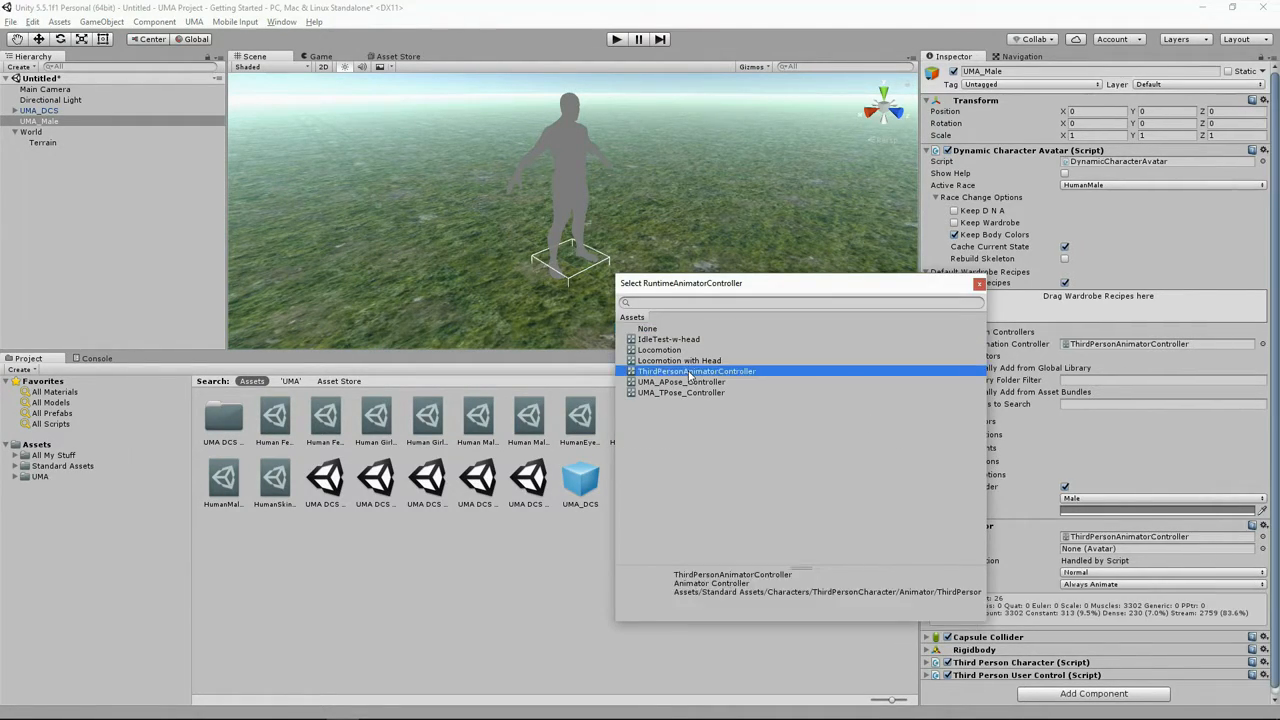
double_click(696, 370)
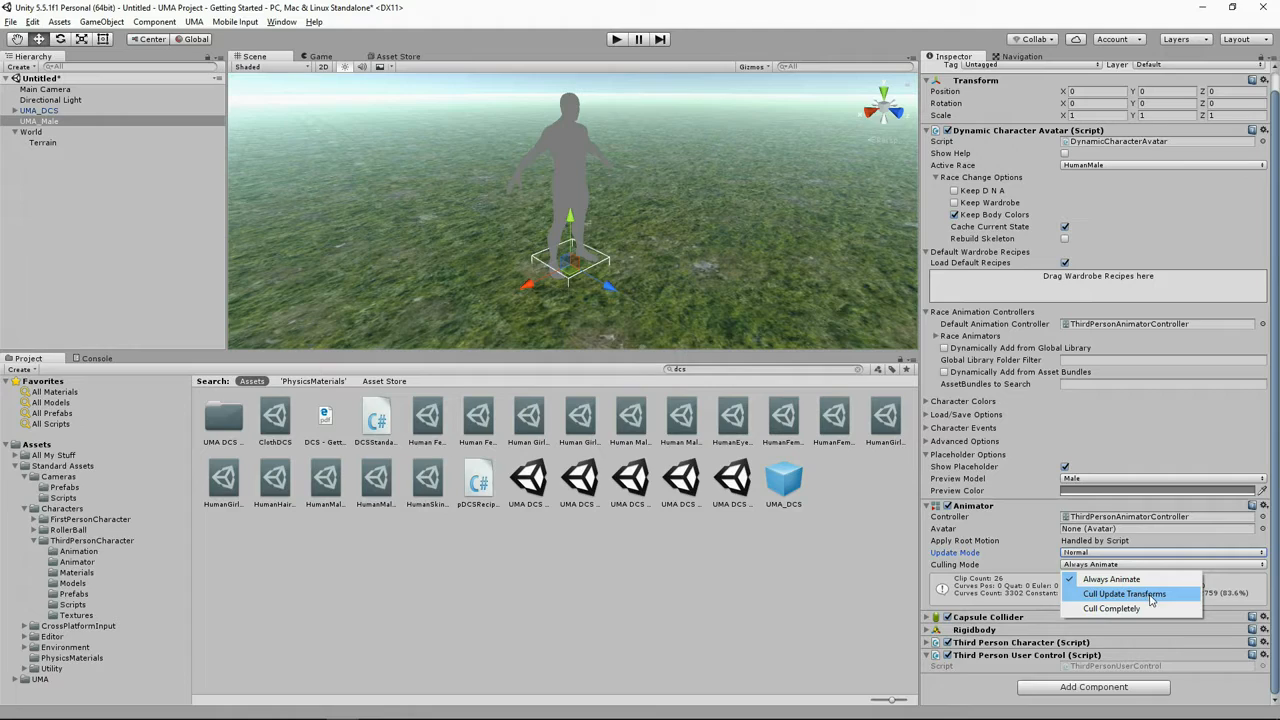
- Set Animator Culling Mode to Cull Update Transforms and give the Capsule Collider the ZeroFriction material
left_click(1124, 592)
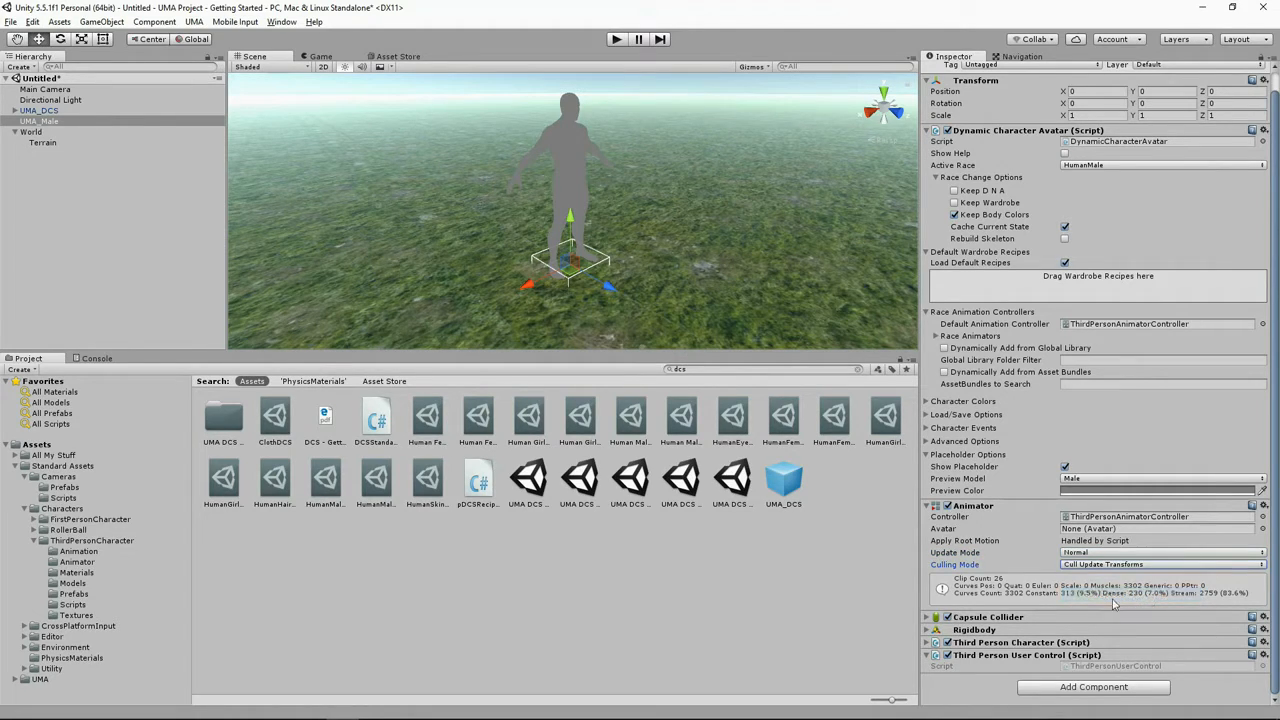
left_click(928, 616)
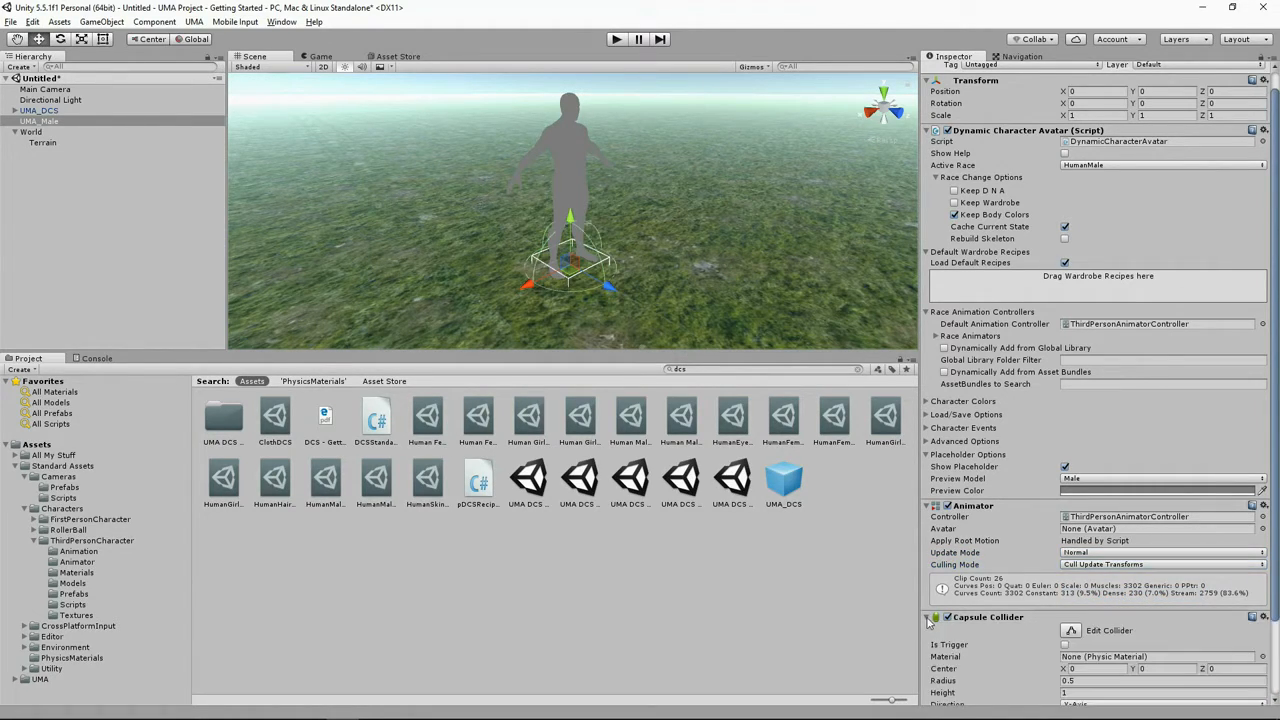
scroll("down", 3)
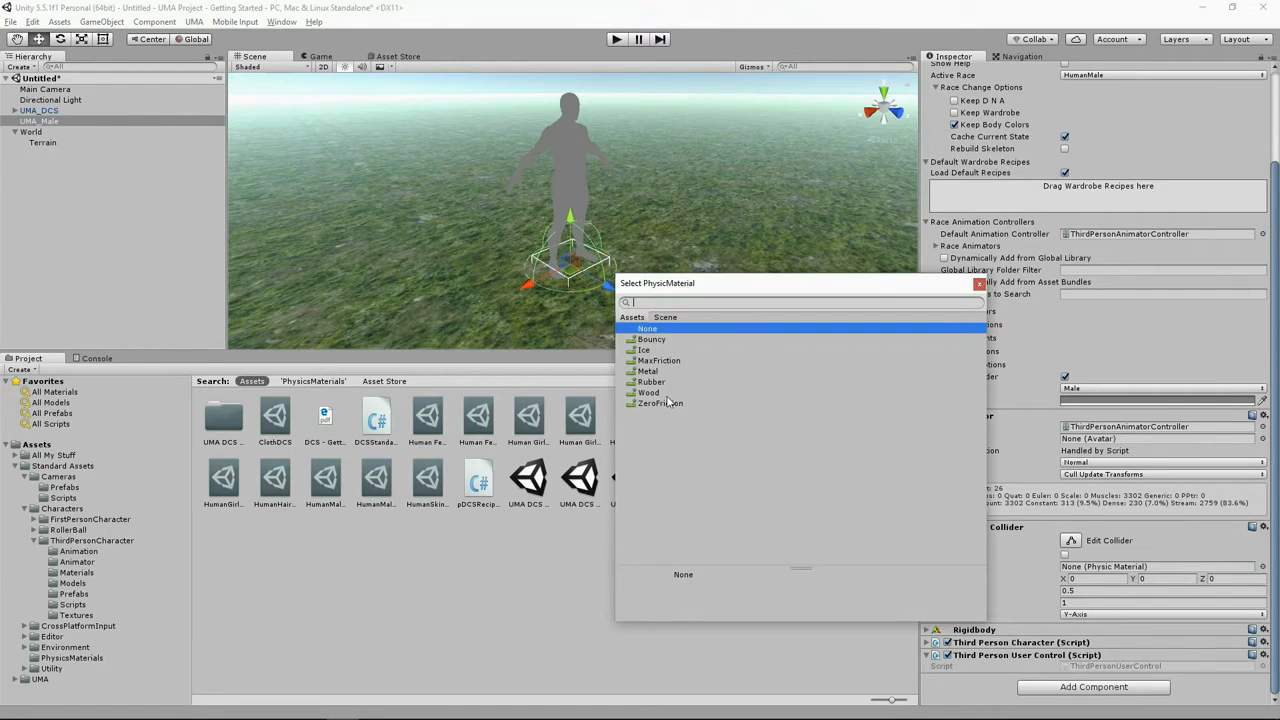
left_click(660, 402)
type(".6")
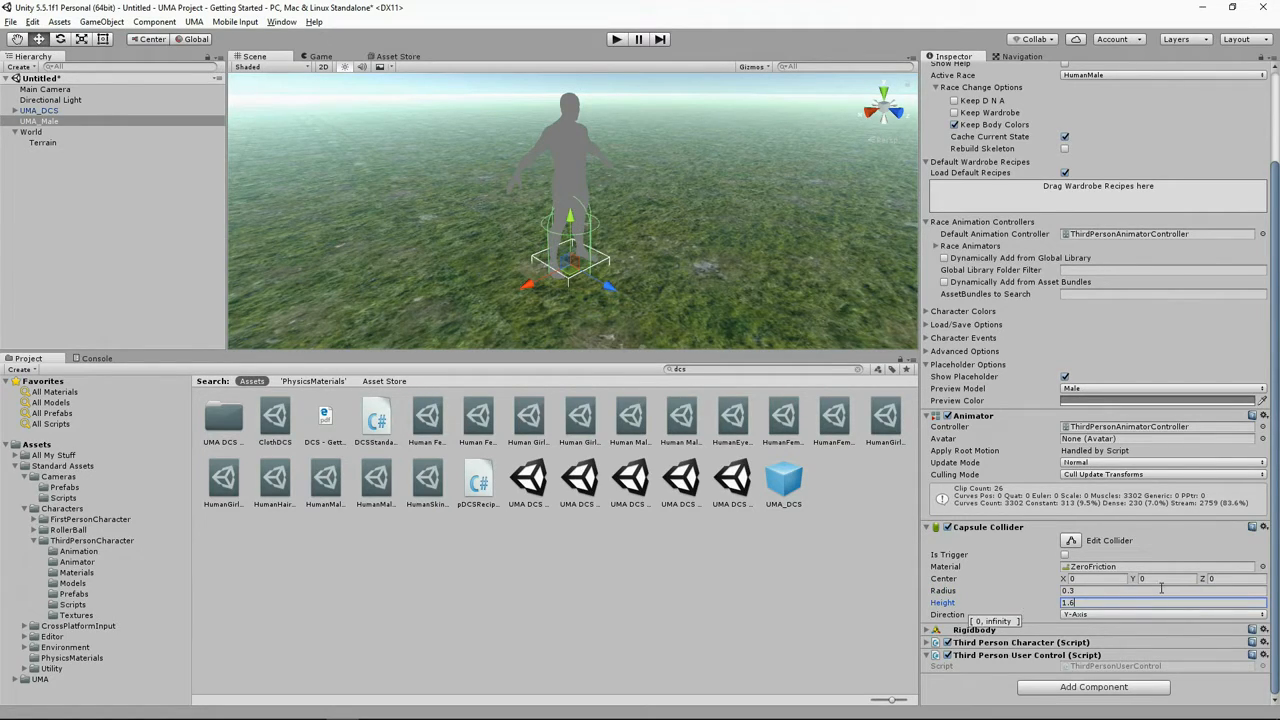
- Set the Capsule Collider Center Y to 0.8 and run the scene in Play mode
left_click(1180, 578)
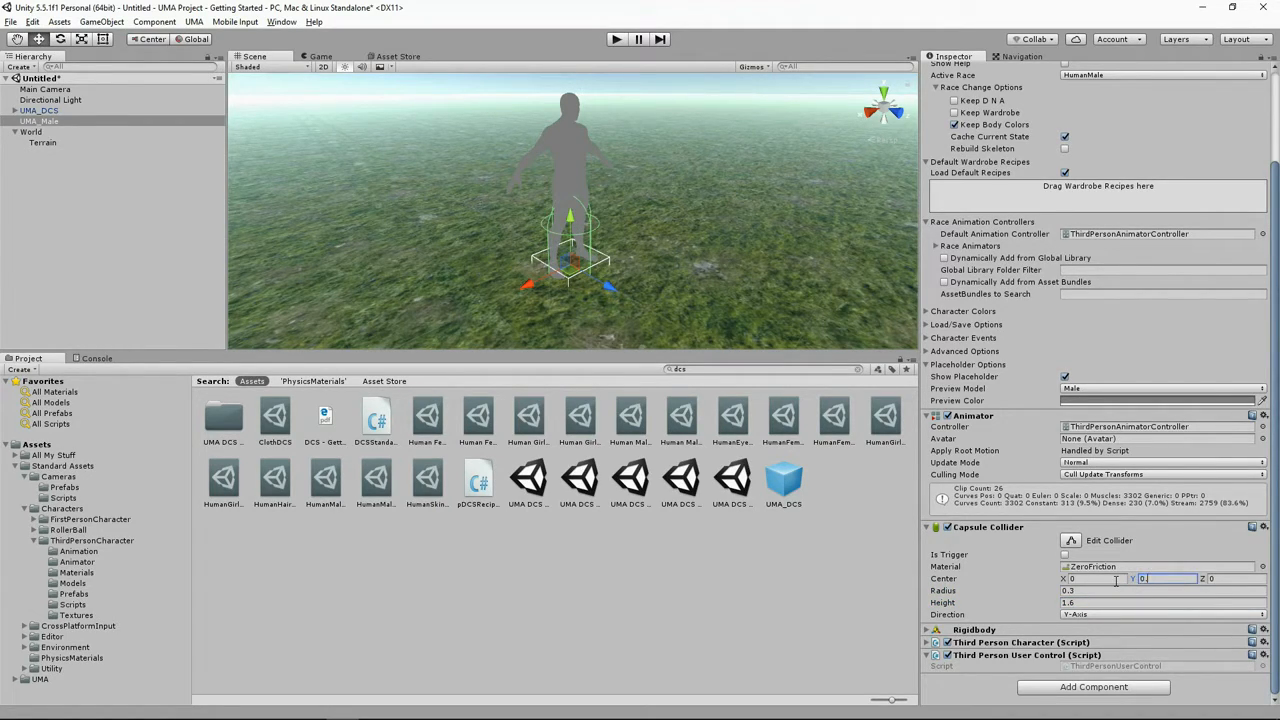
type("0.8")
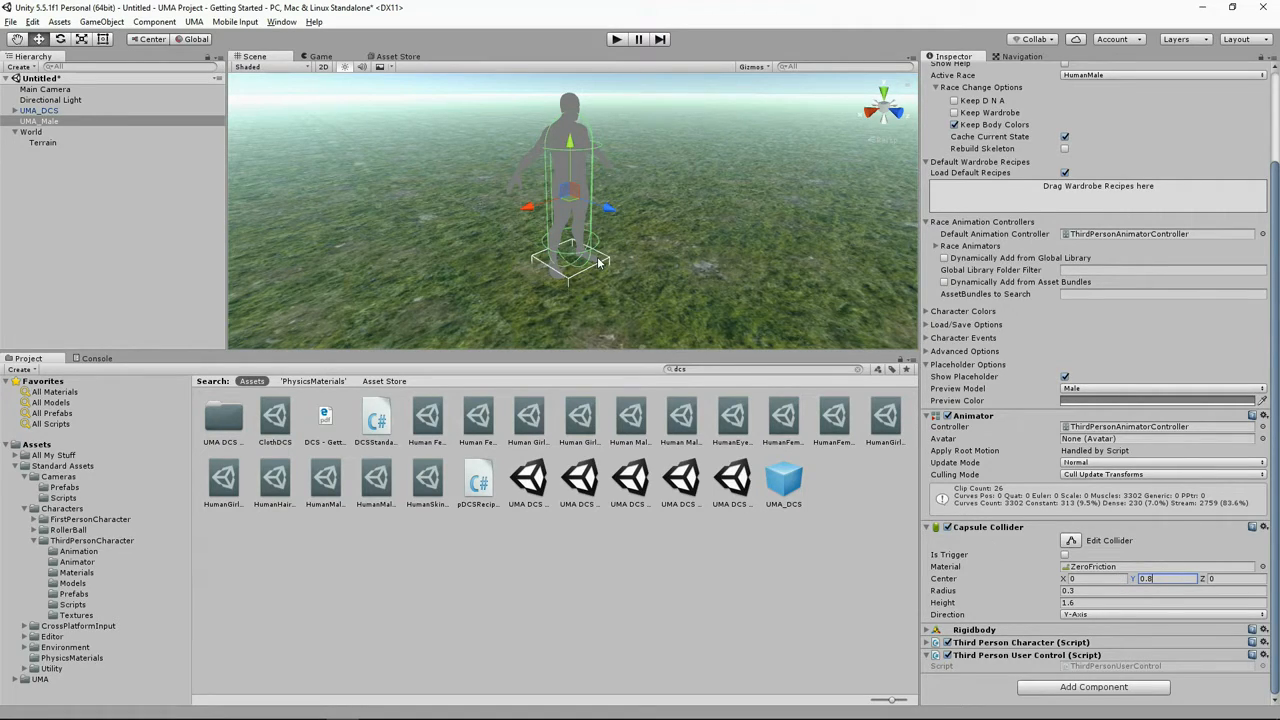
mouse_move(612, 80)
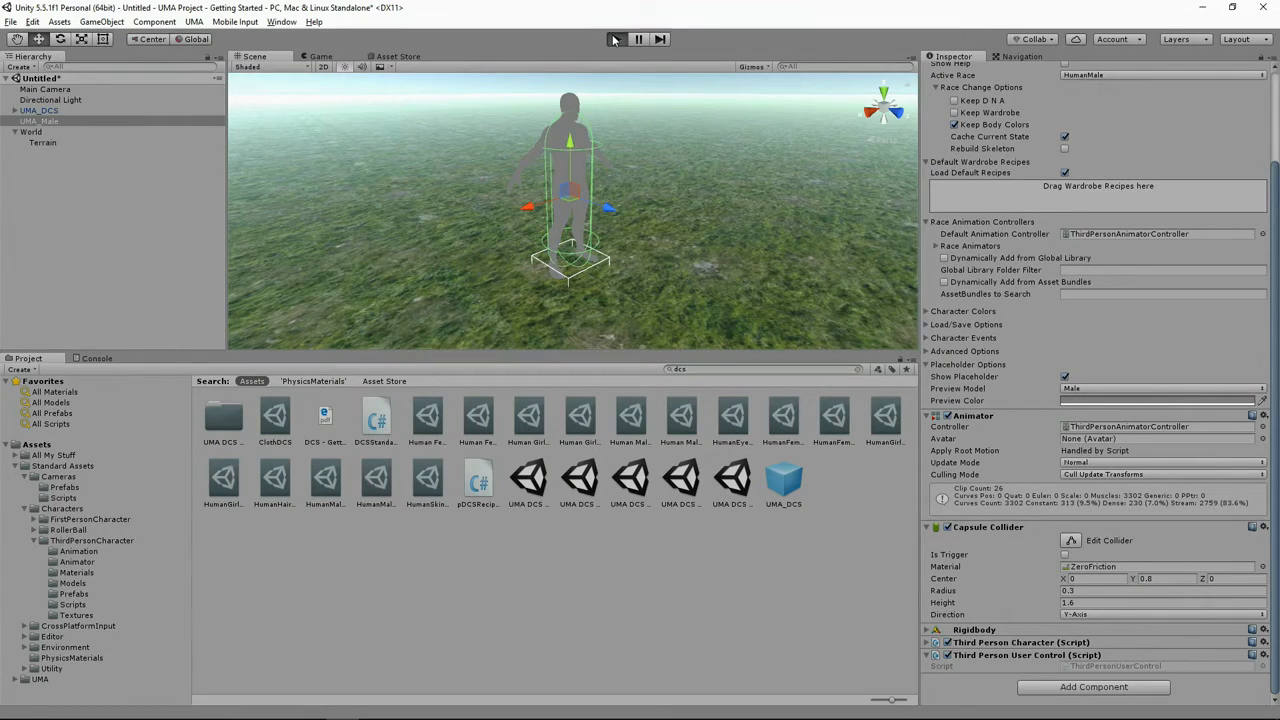
left_click(616, 40)
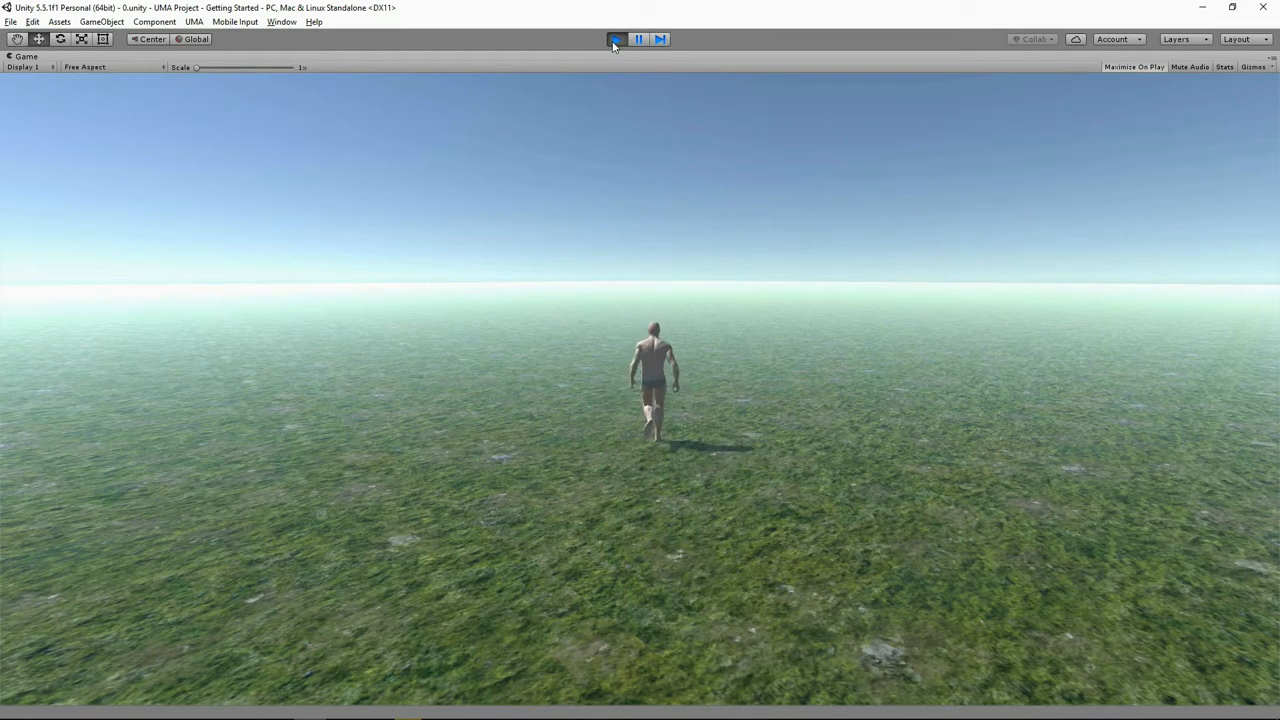